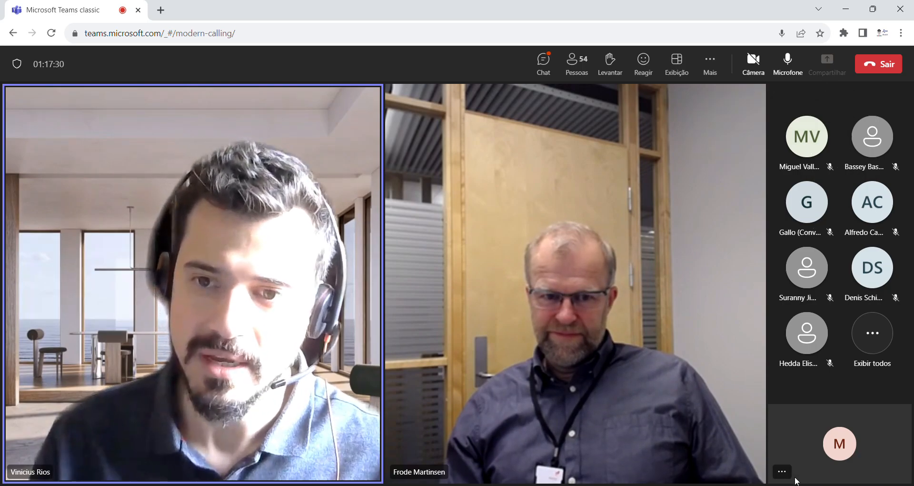
Step: Follow the shared Workflow slide with the Sankey diagram through to the power turbines GTC/GTG slide
{"action": "left_click", "coordinate": [782, 471]}
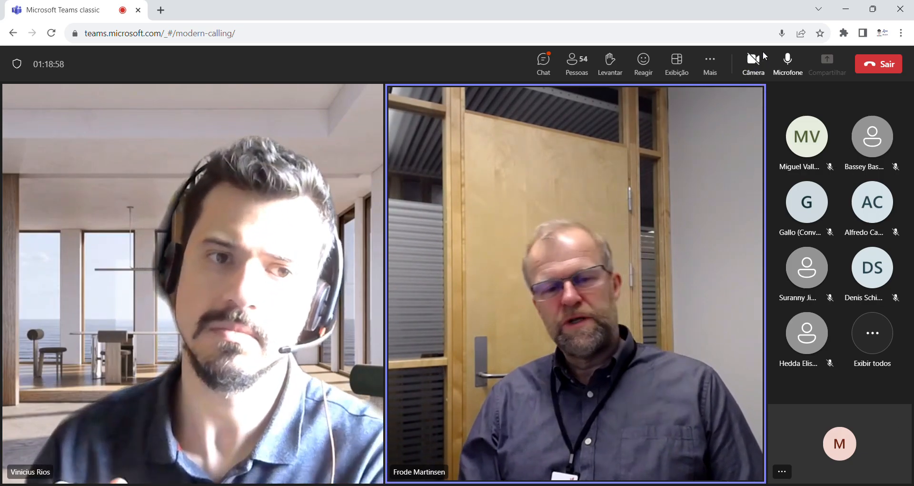
{"action": "mouse_move", "coordinate": [788, 61]}
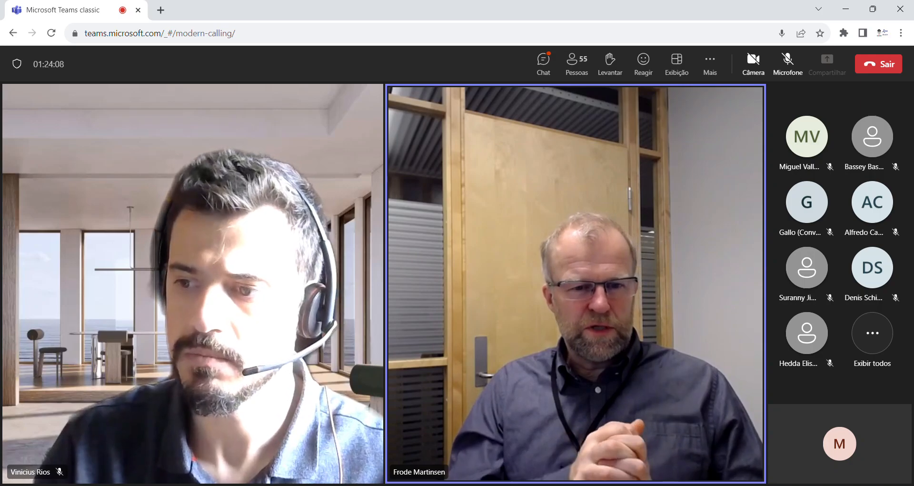
{"action": "left_click", "coordinate": [788, 60]}
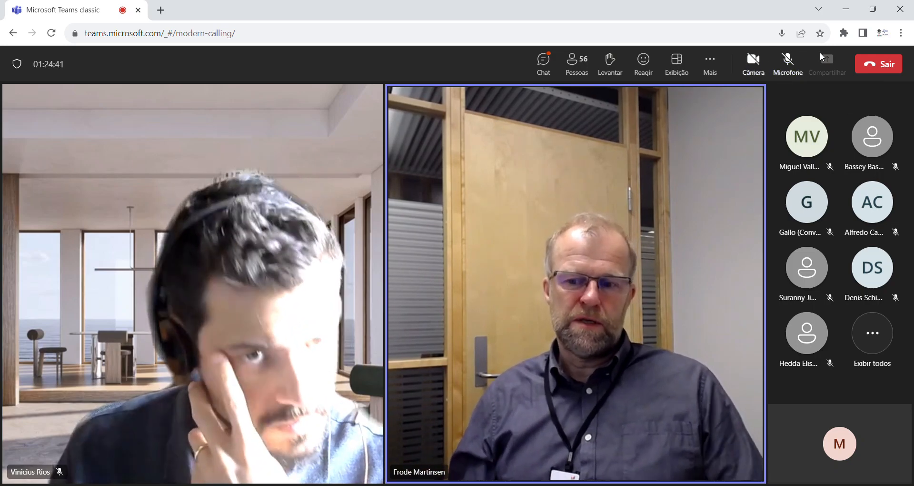
{"action": "mouse_move", "coordinate": [853, 54]}
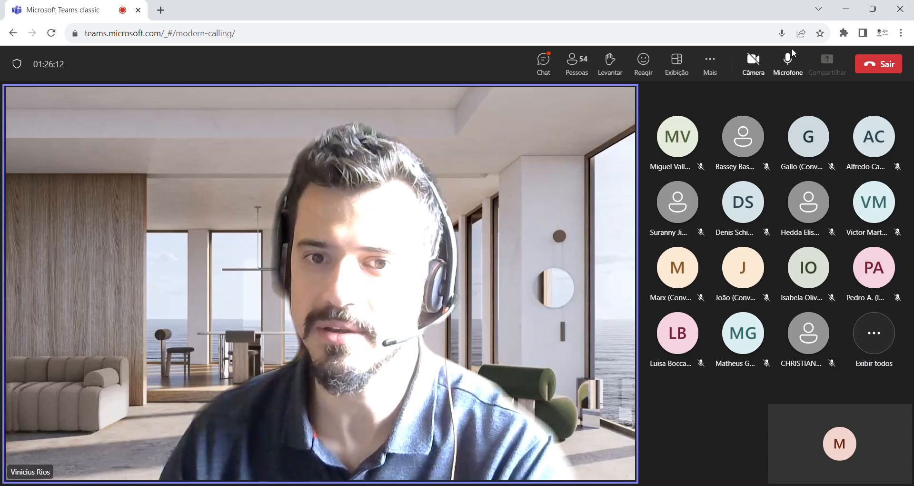
{"action": "left_click", "coordinate": [788, 59]}
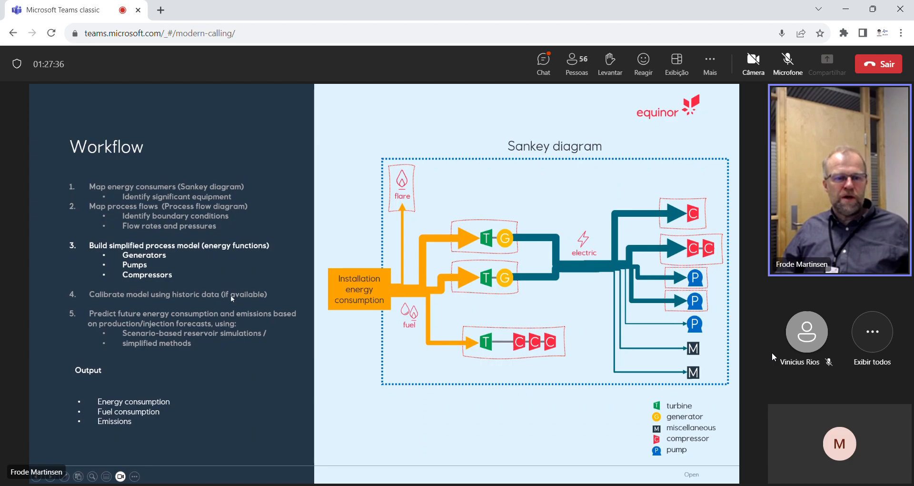
{"action": "mouse_move", "coordinate": [256, 297]}
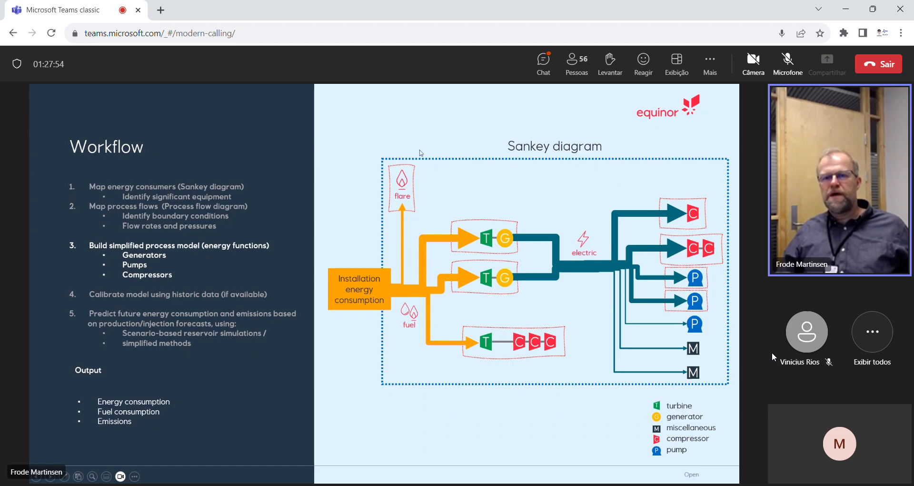
{"action": "mouse_move", "coordinate": [526, 154]}
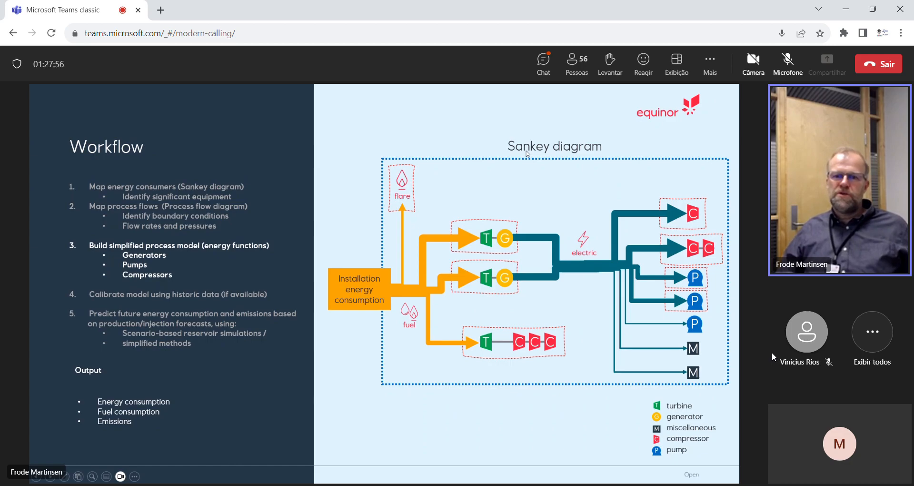
{"action": "mouse_move", "coordinate": [421, 209]}
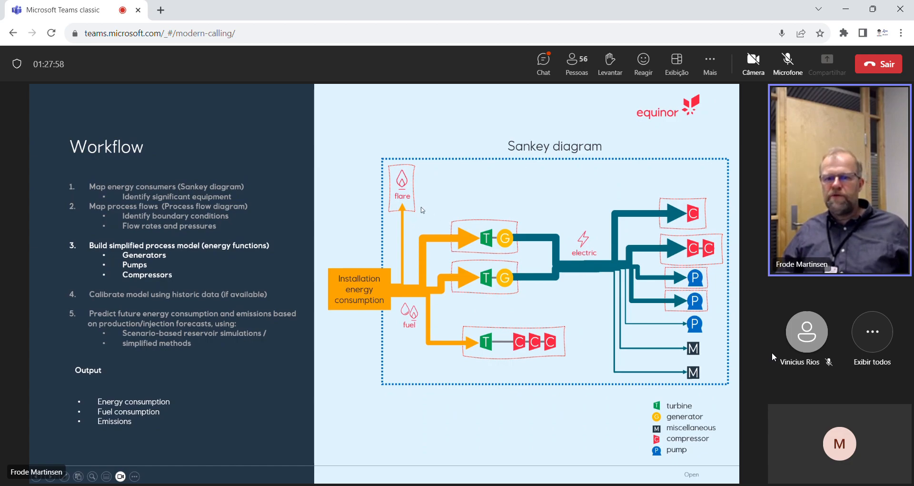
{"action": "mouse_move", "coordinate": [699, 202]}
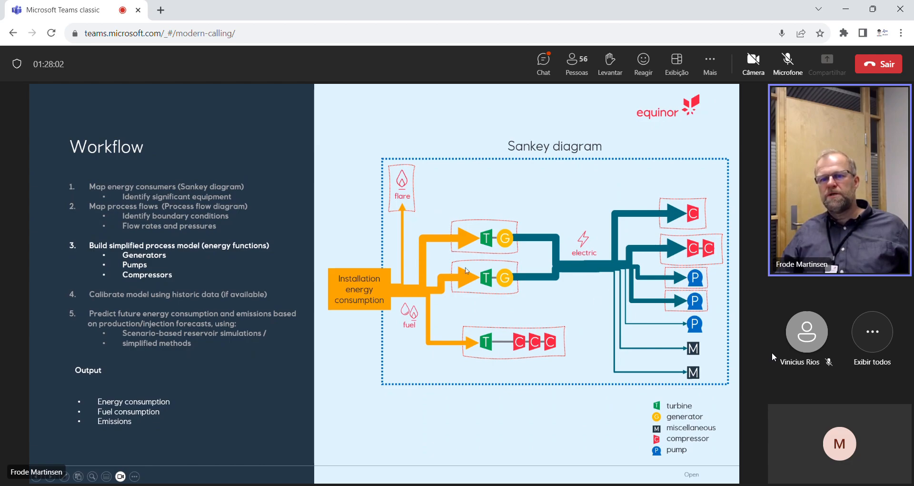
{"action": "mouse_move", "coordinate": [476, 263]}
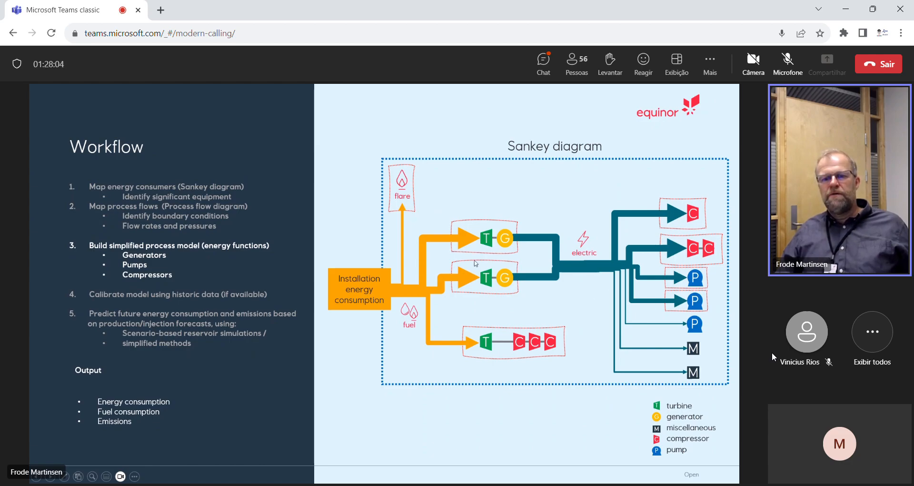
{"action": "mouse_move", "coordinate": [486, 336]}
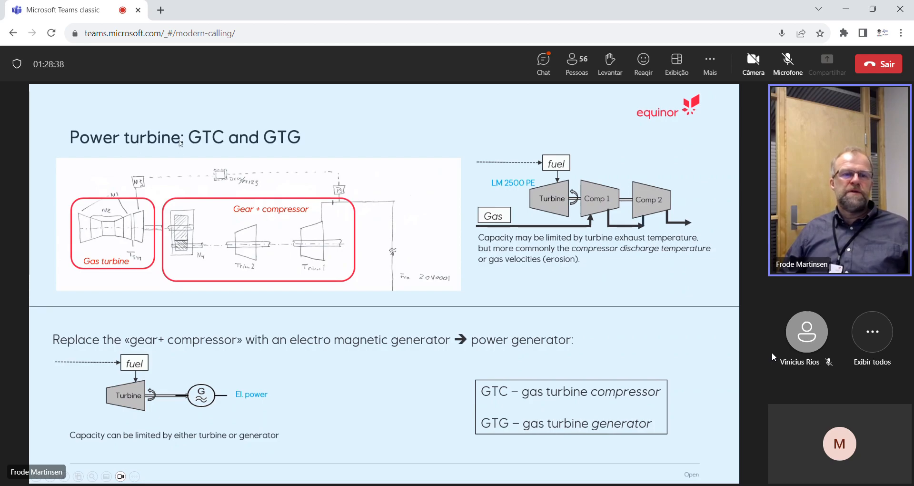
{"action": "mouse_move", "coordinate": [188, 147]}
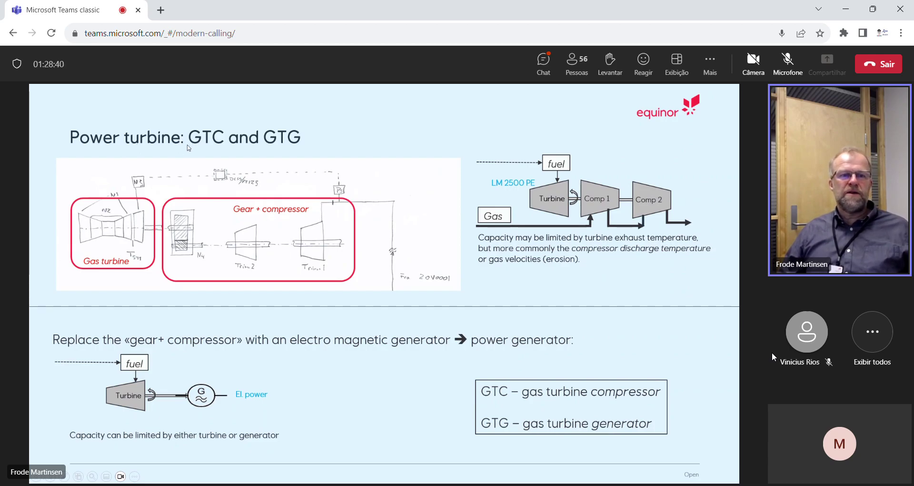
{"action": "mouse_move", "coordinate": [199, 143]}
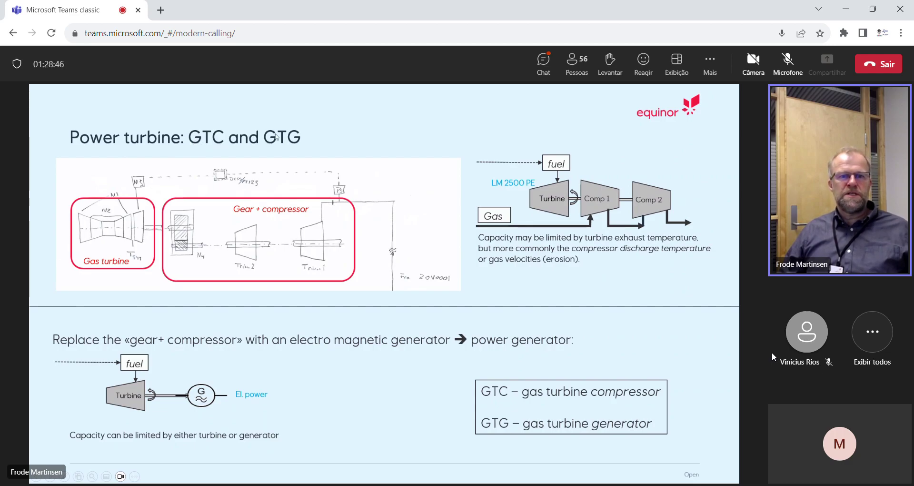
{"action": "mouse_move", "coordinate": [293, 145]}
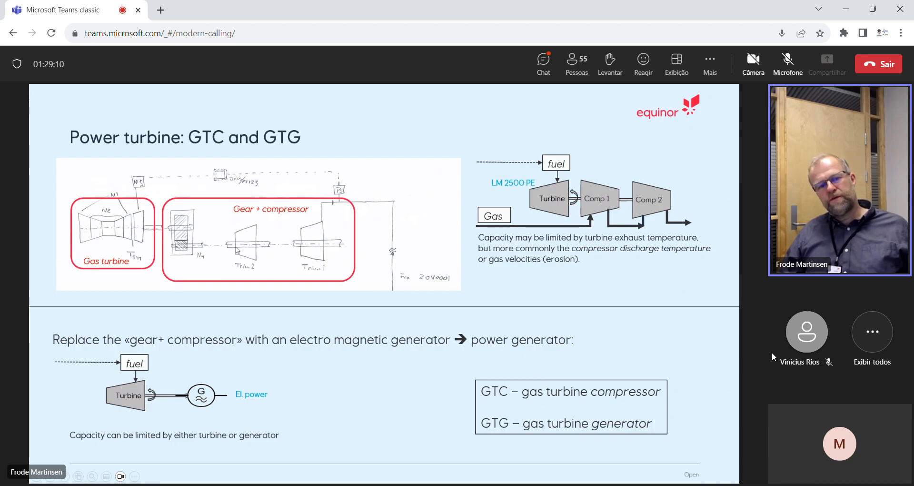
{"action": "mouse_move", "coordinate": [341, 246]}
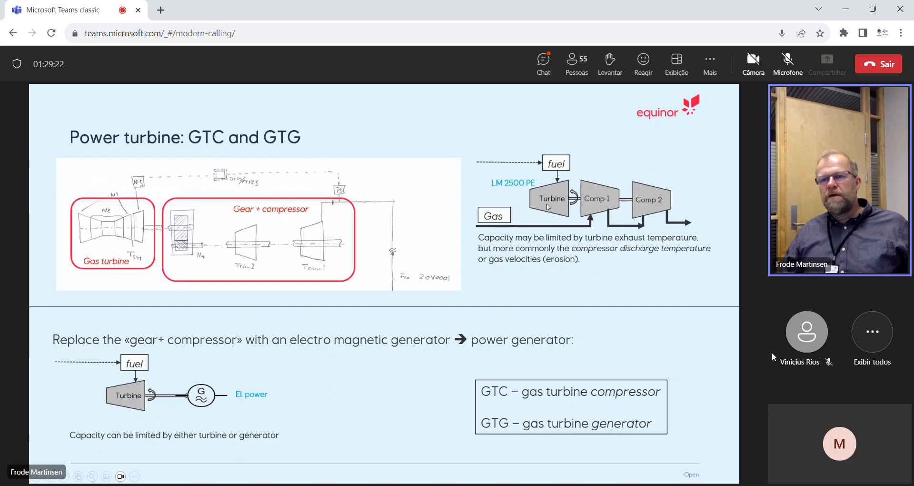
{"action": "mouse_move", "coordinate": [574, 208]}
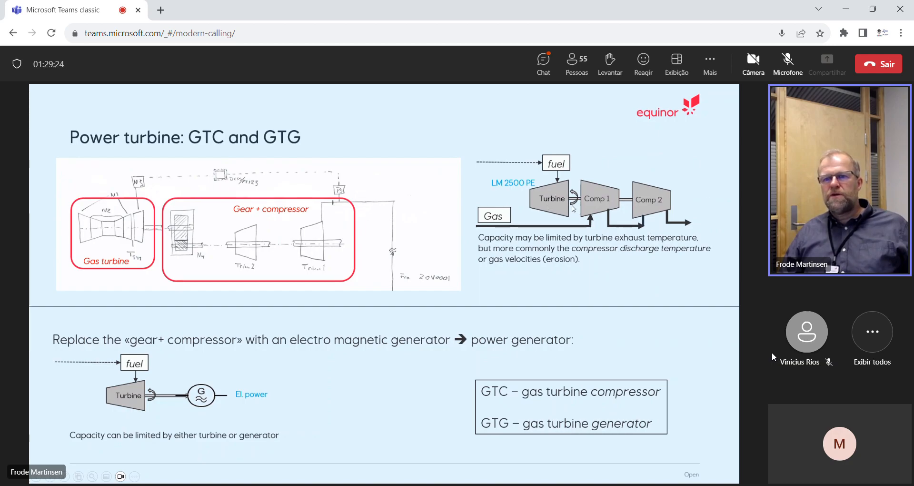
{"action": "mouse_move", "coordinate": [486, 176]}
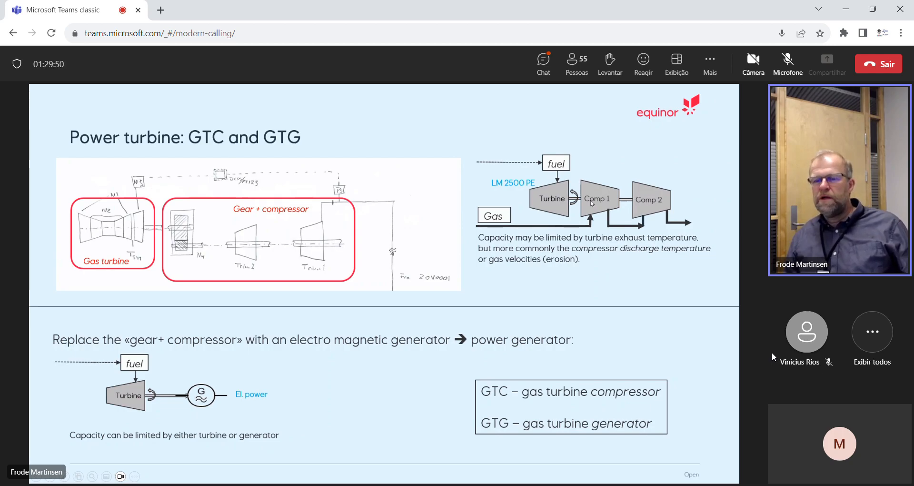
{"action": "mouse_move", "coordinate": [550, 202]}
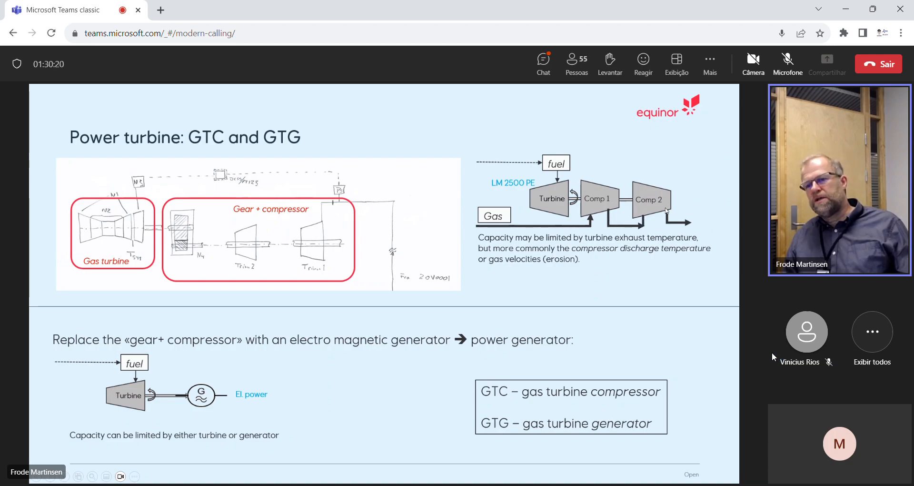
{"action": "mouse_move", "coordinate": [695, 221]}
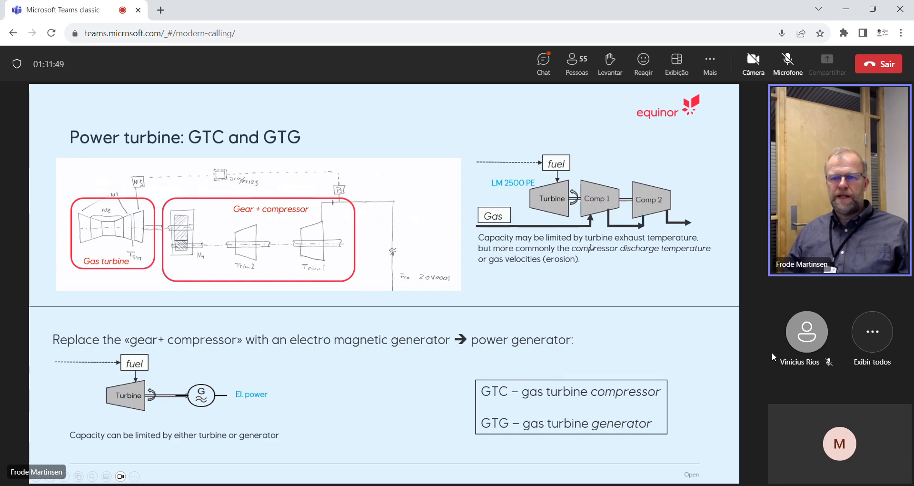
{"action": "mouse_move", "coordinate": [563, 260]}
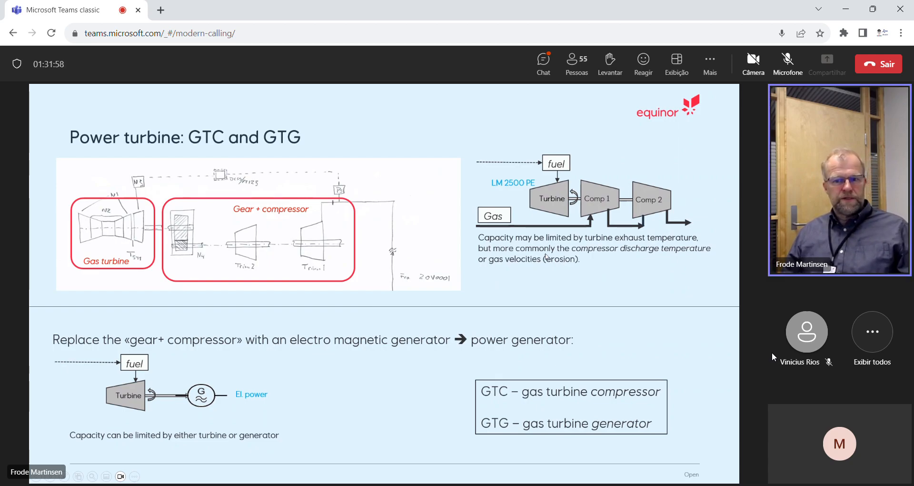
{"action": "mouse_move", "coordinate": [118, 307]}
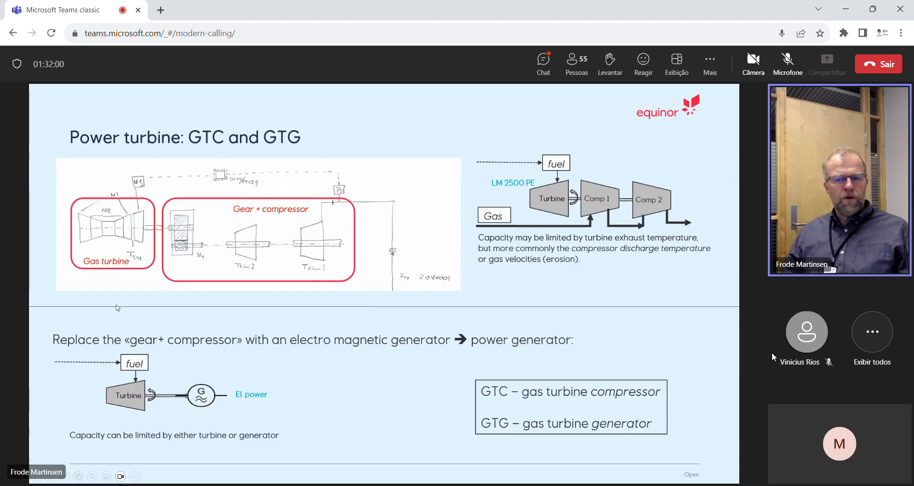
{"action": "mouse_move", "coordinate": [70, 311]}
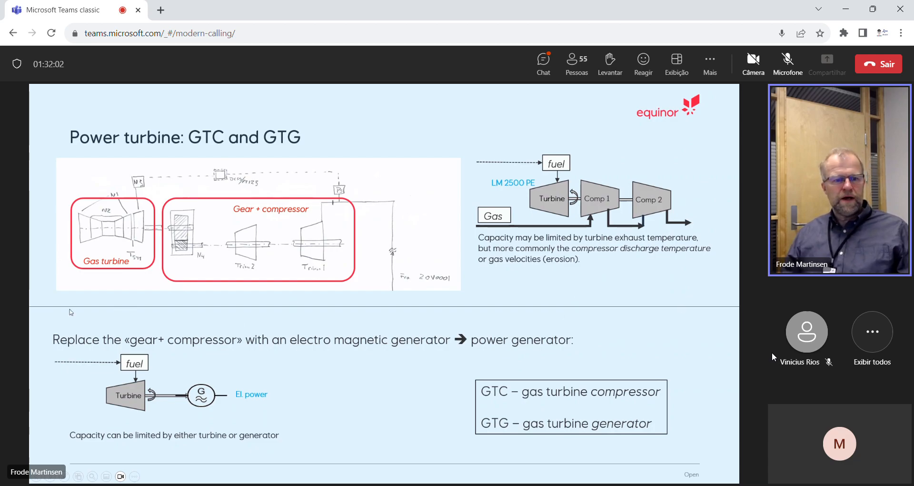
{"action": "mouse_move", "coordinate": [78, 338]}
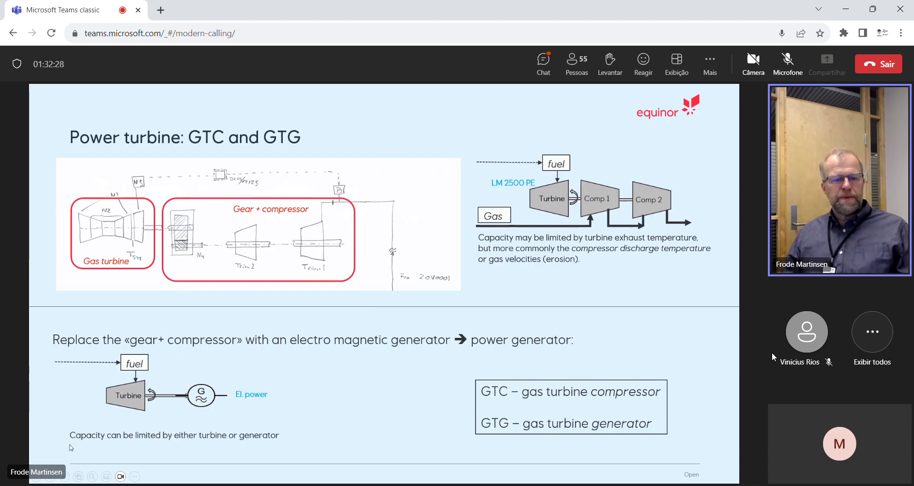
{"action": "mouse_move", "coordinate": [143, 388]}
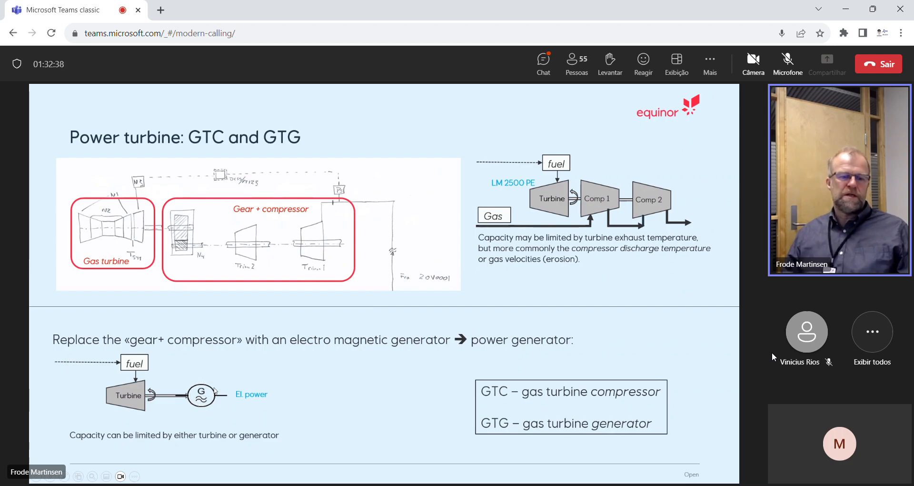
{"action": "mouse_move", "coordinate": [205, 419]}
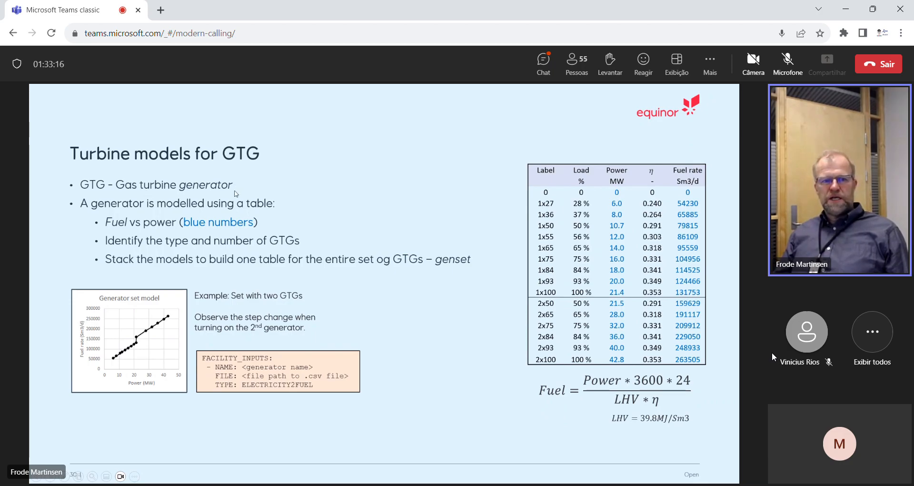
{"action": "mouse_move", "coordinate": [417, 184]}
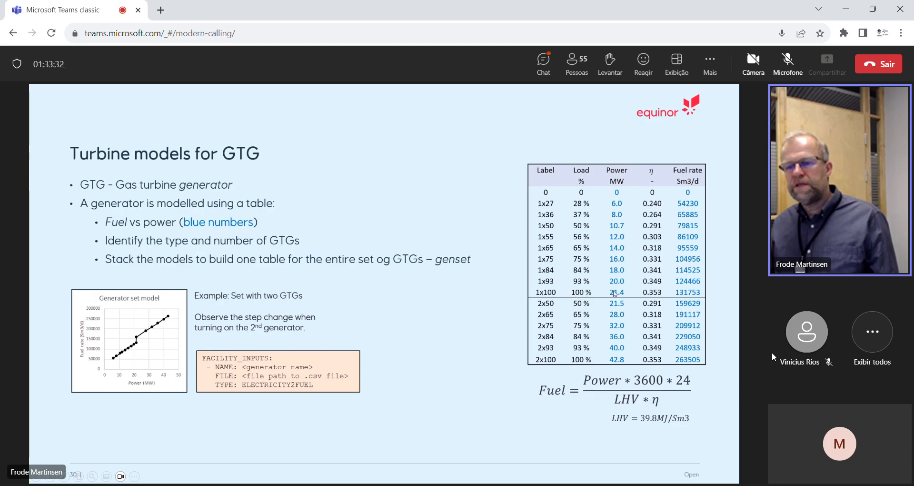
{"action": "mouse_move", "coordinate": [621, 294]}
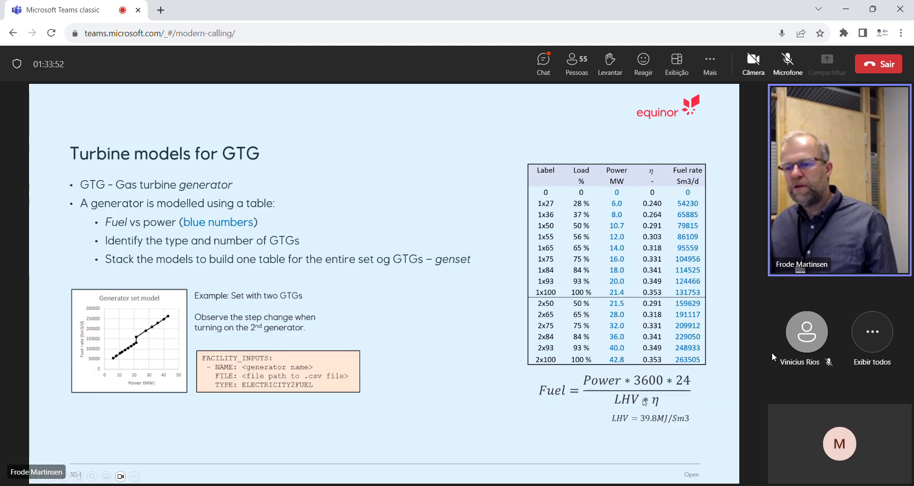
{"action": "mouse_move", "coordinate": [715, 356]}
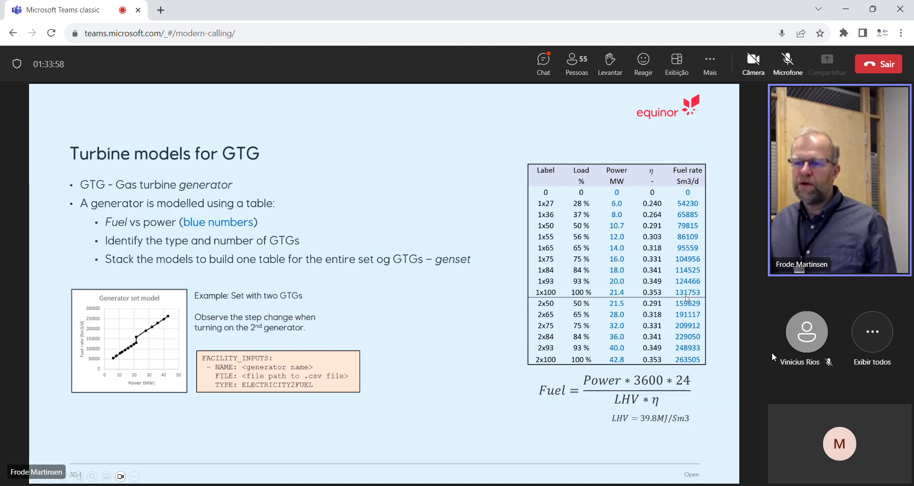
{"action": "mouse_move", "coordinate": [696, 294]}
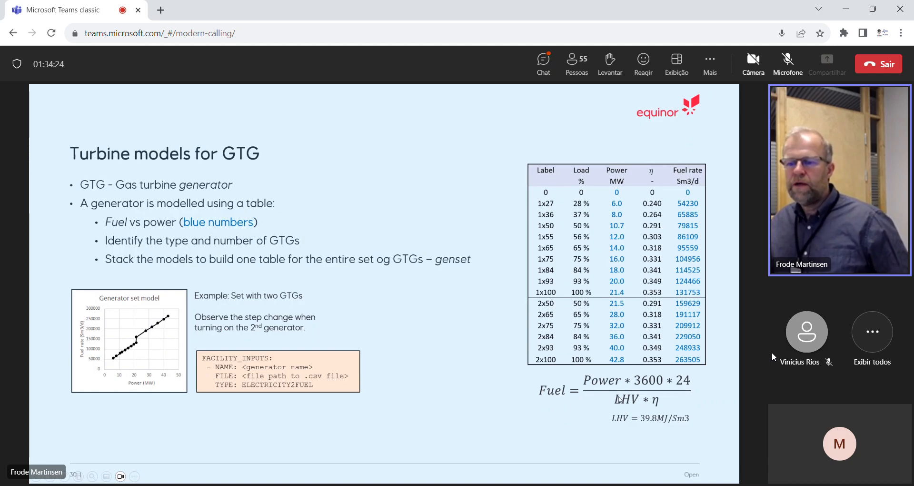
{"action": "mouse_move", "coordinate": [615, 412]}
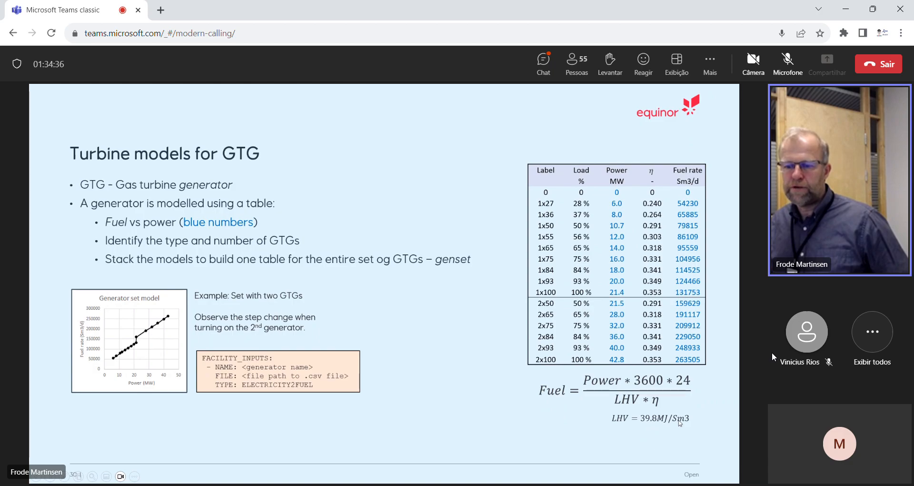
{"action": "mouse_move", "coordinate": [604, 349]}
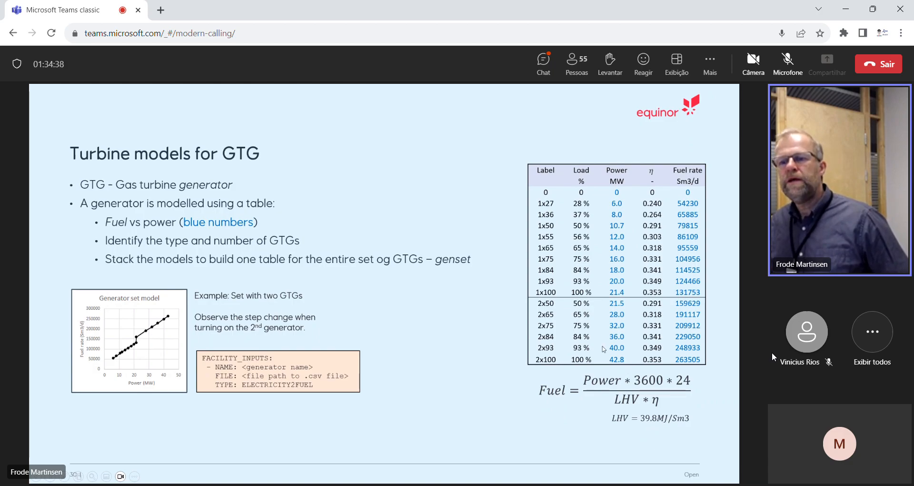
{"action": "mouse_move", "coordinate": [613, 201]}
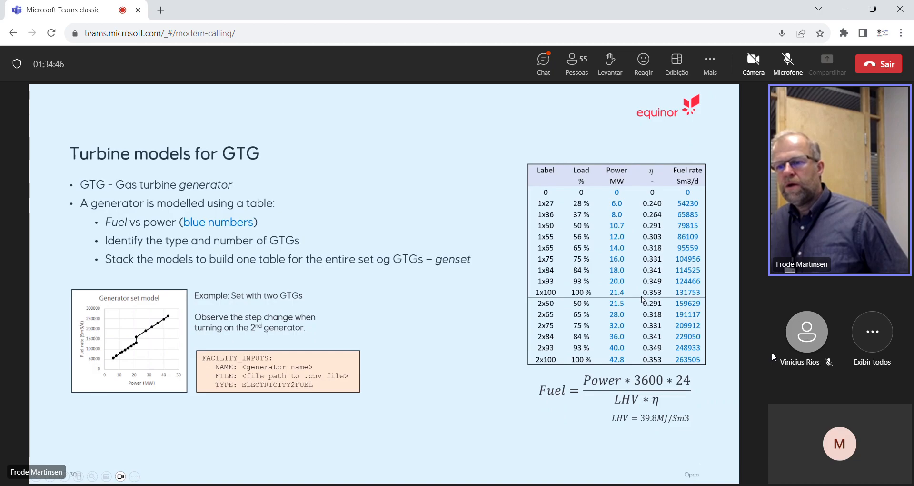
{"action": "mouse_move", "coordinate": [666, 292]}
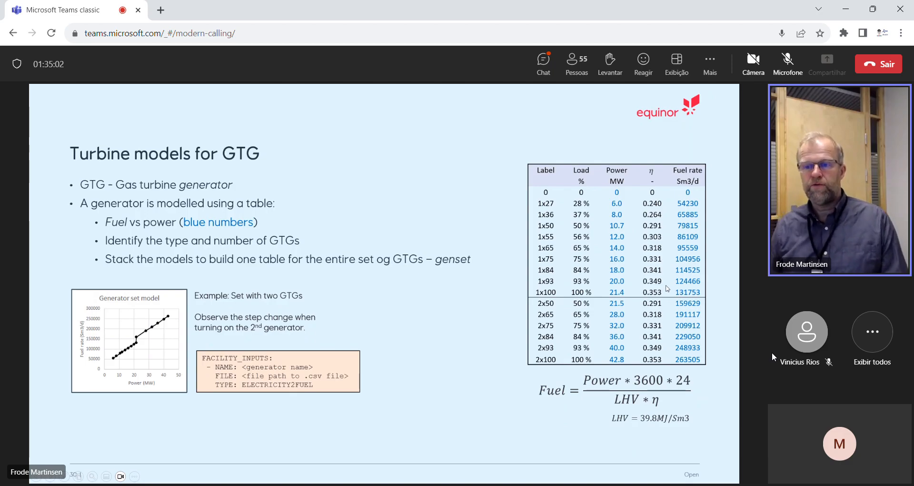
{"action": "mouse_move", "coordinate": [676, 226]}
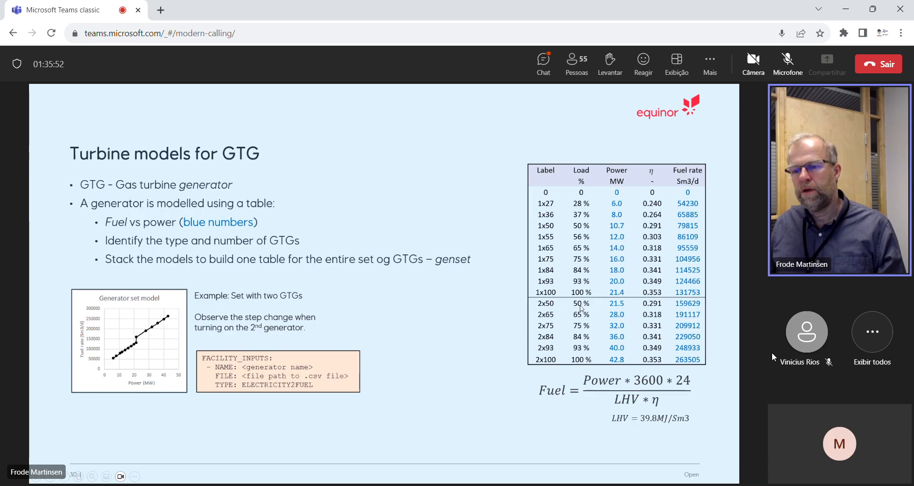
{"action": "mouse_move", "coordinate": [608, 308]}
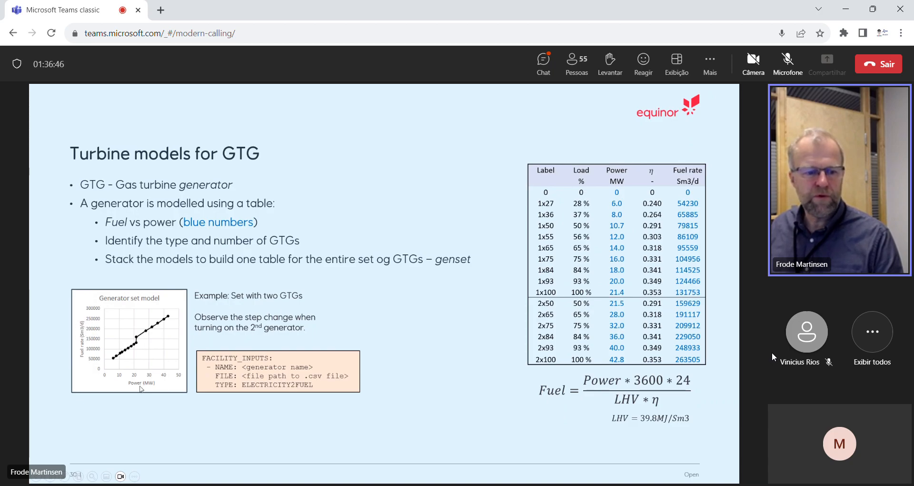
{"action": "mouse_move", "coordinate": [137, 349]}
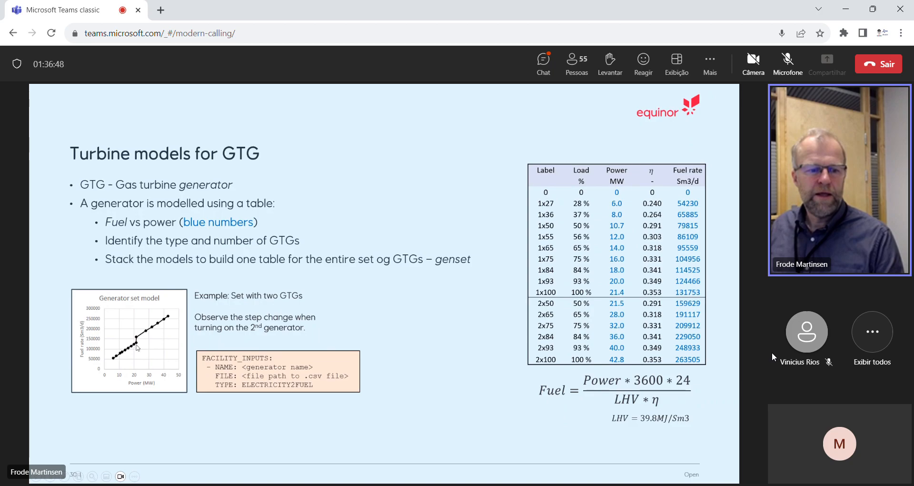
{"action": "mouse_move", "coordinate": [167, 320]}
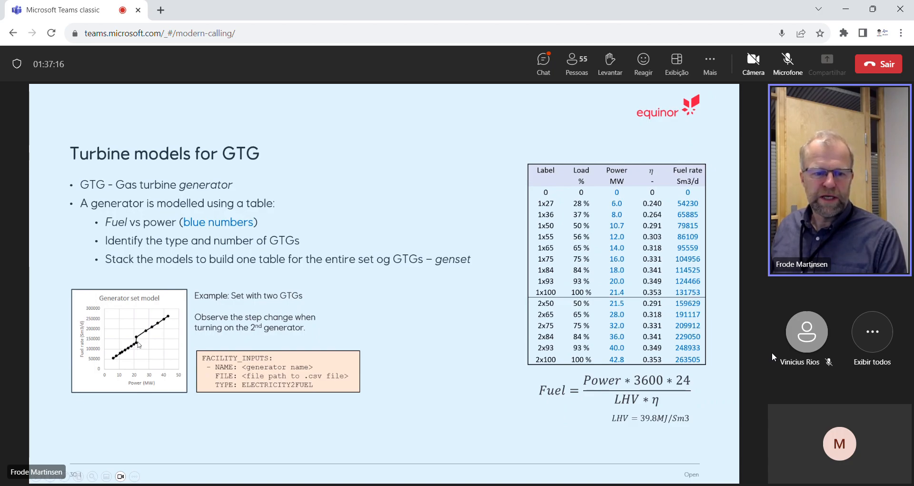
{"action": "mouse_move", "coordinate": [302, 363]}
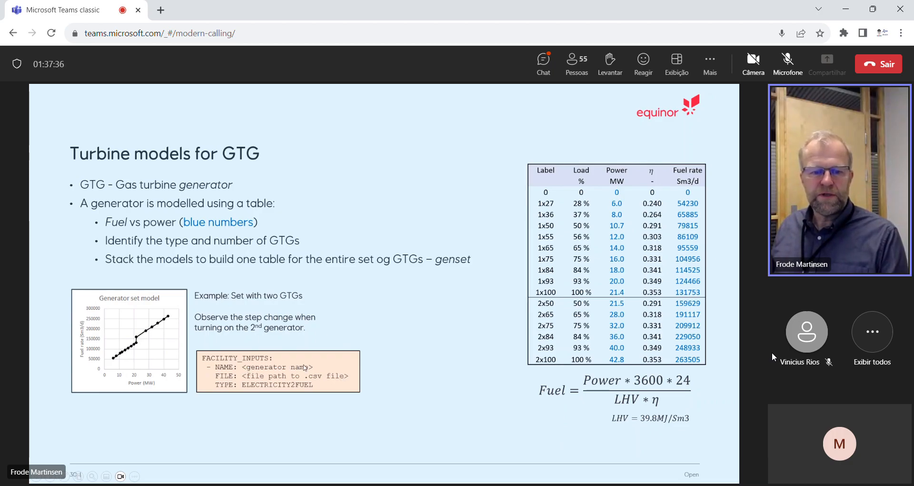
{"action": "mouse_move", "coordinate": [251, 392]}
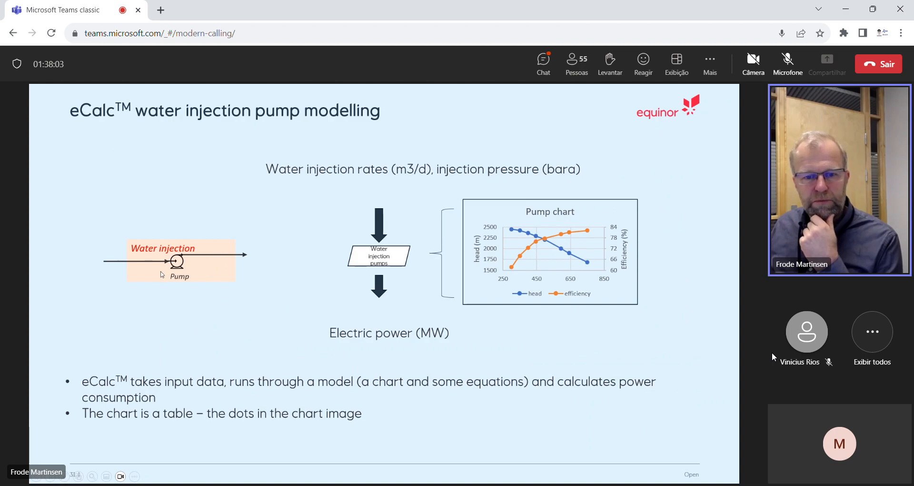
{"action": "mouse_move", "coordinate": [407, 239]}
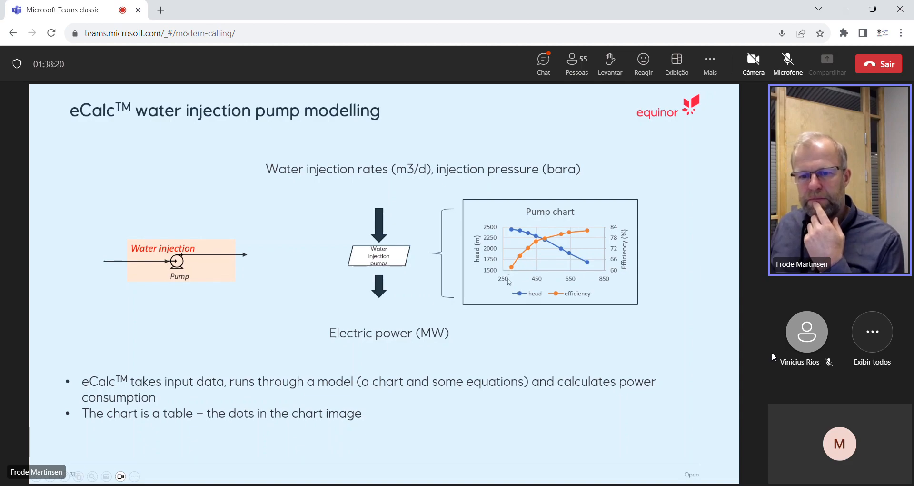
{"action": "left_click", "coordinate": [787, 59]}
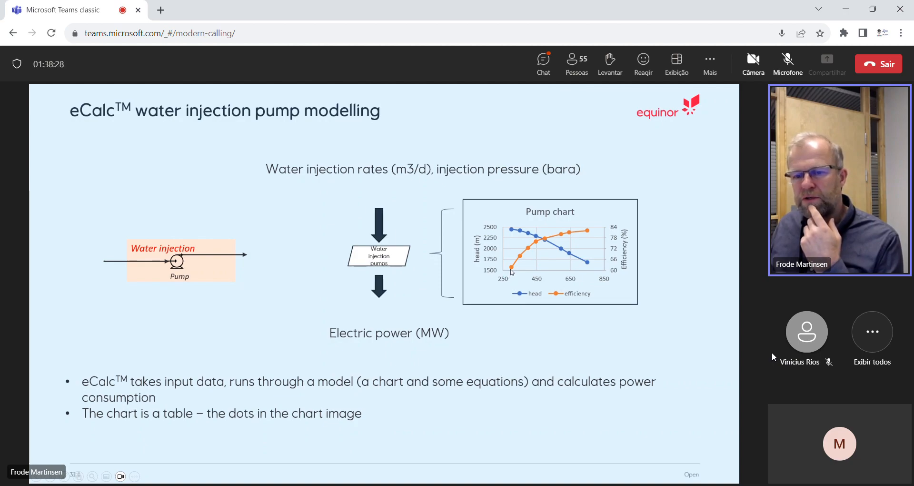
{"action": "mouse_move", "coordinate": [573, 283]}
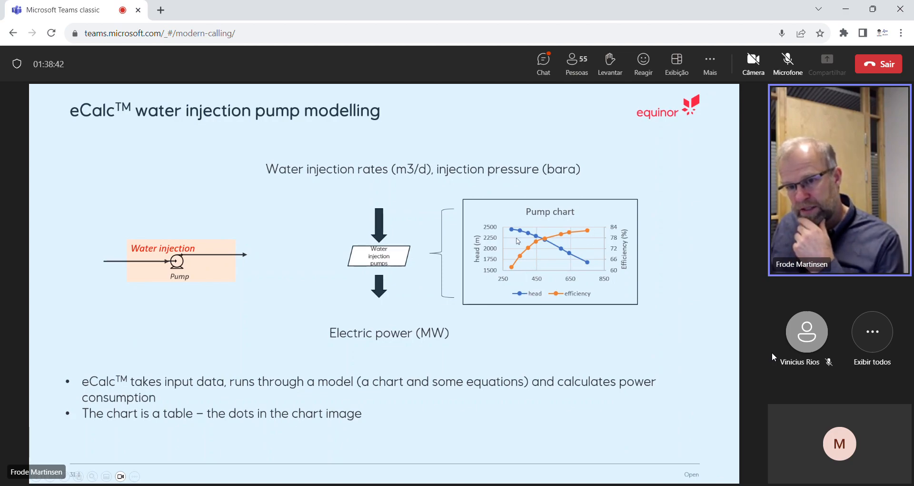
{"action": "mouse_move", "coordinate": [587, 263]}
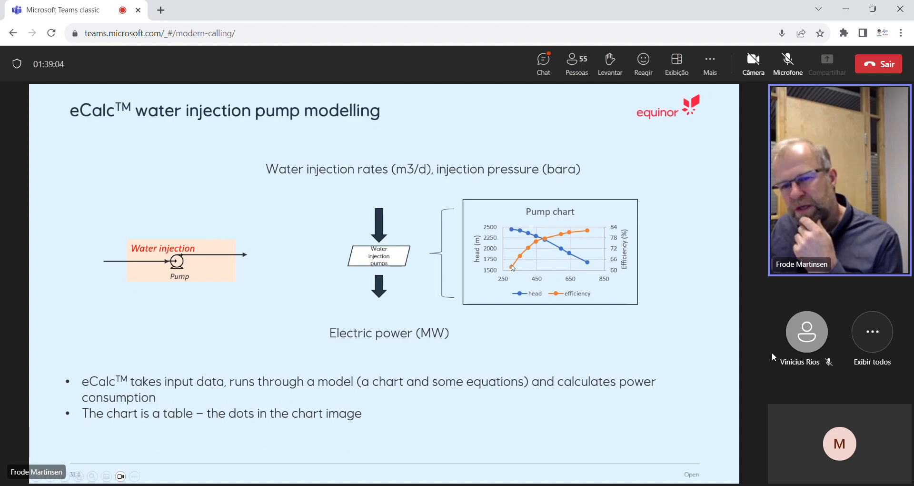
{"action": "mouse_move", "coordinate": [521, 265]}
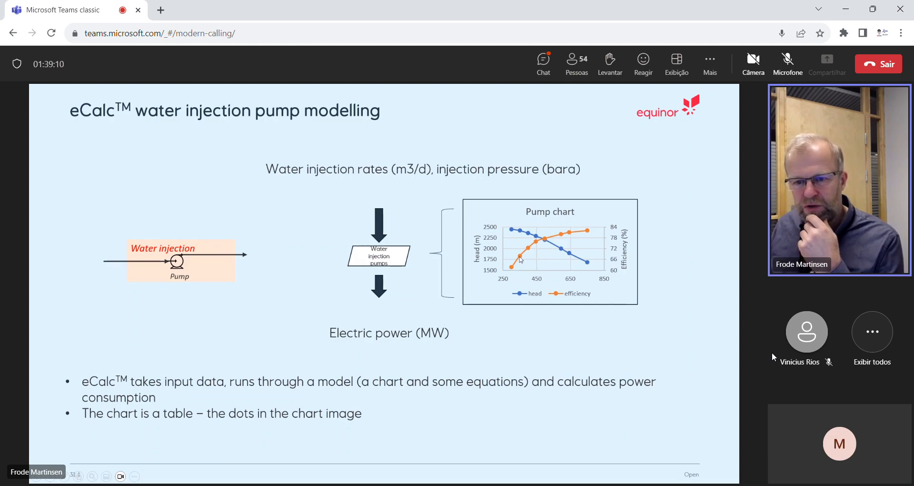
{"action": "mouse_move", "coordinate": [535, 247]}
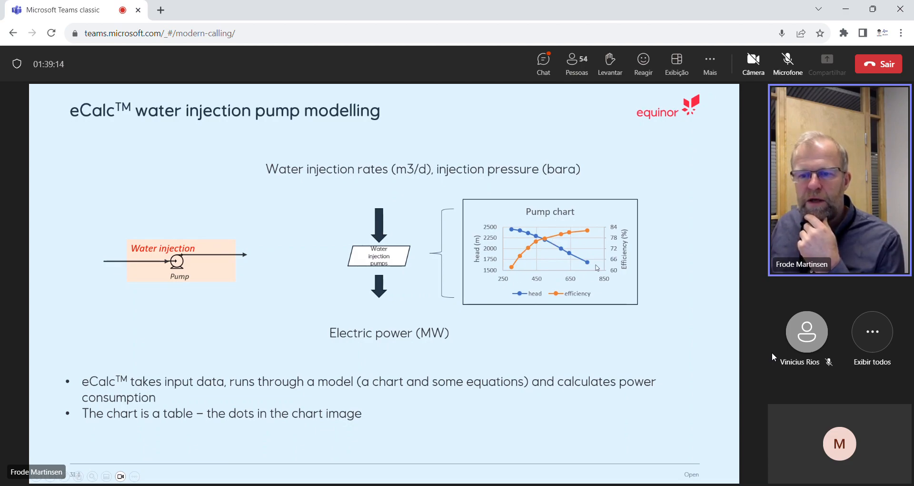
{"action": "mouse_move", "coordinate": [581, 278]}
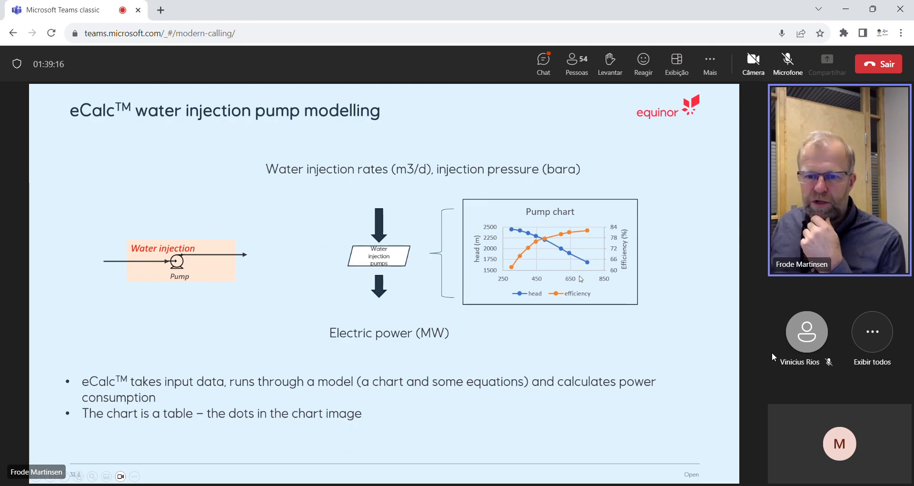
{"action": "mouse_move", "coordinate": [517, 234]}
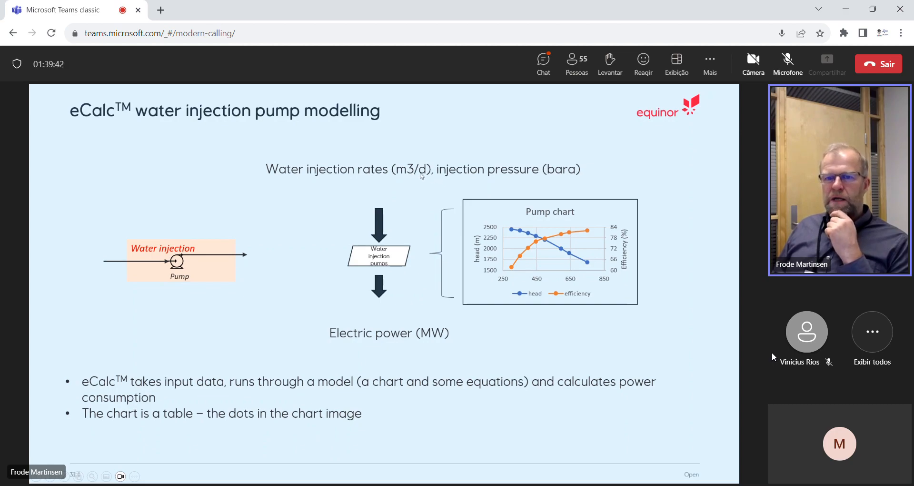
{"action": "mouse_move", "coordinate": [573, 177]}
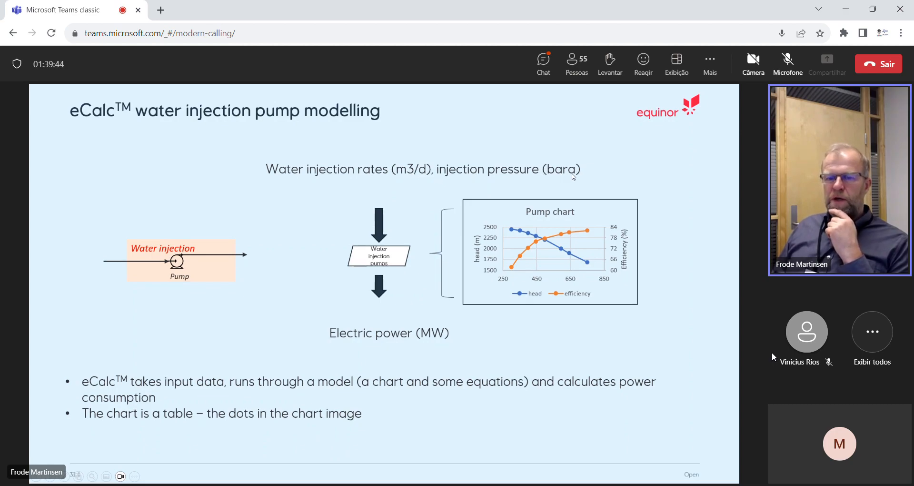
{"action": "mouse_move", "coordinate": [558, 270]}
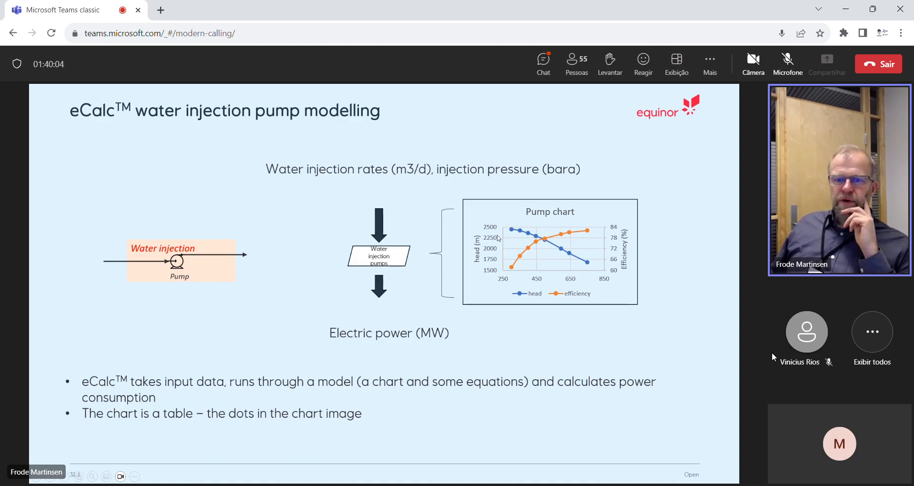
{"action": "mouse_move", "coordinate": [500, 231]}
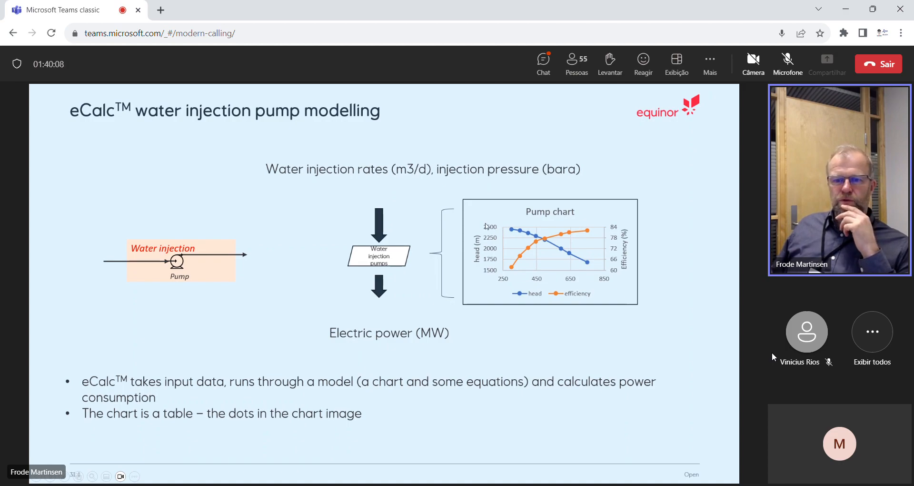
{"action": "mouse_move", "coordinate": [514, 244]}
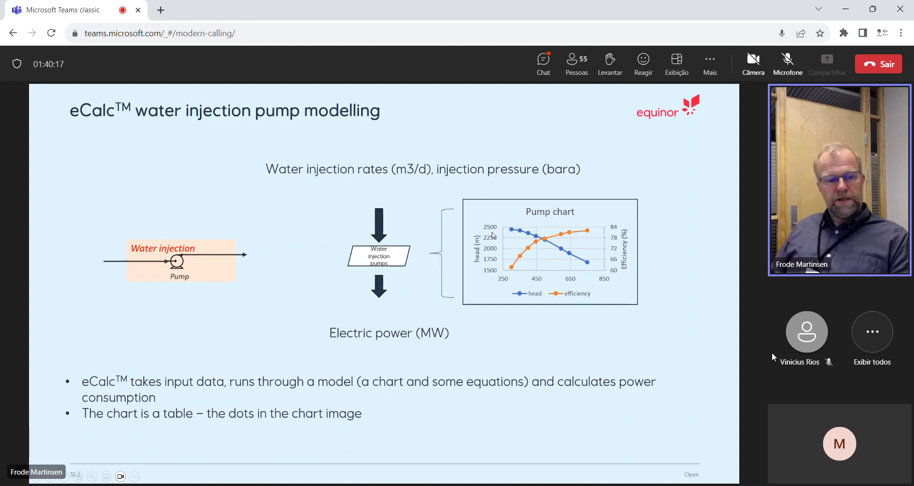
{"action": "mouse_move", "coordinate": [494, 349]}
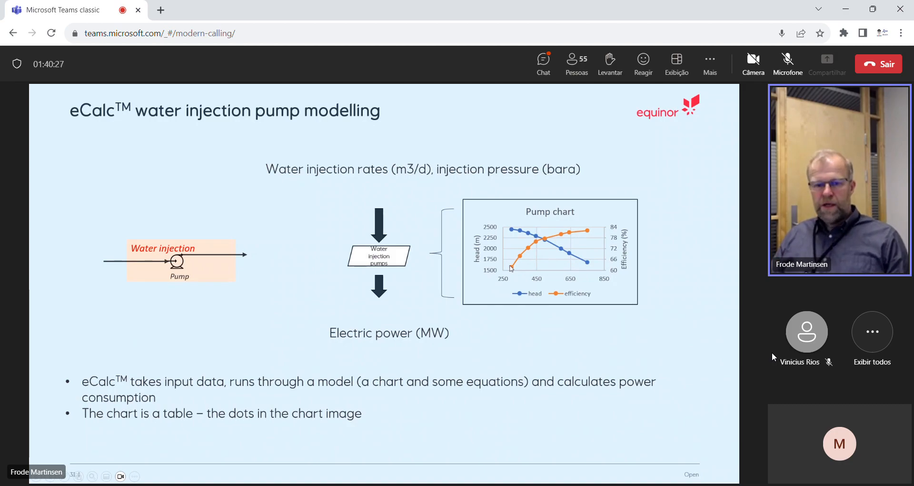
{"action": "left_click", "coordinate": [787, 58]}
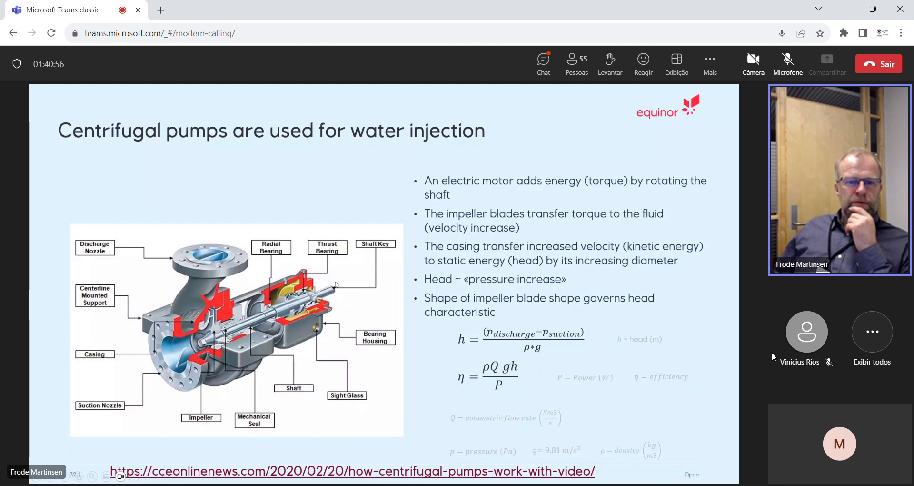
{"action": "mouse_move", "coordinate": [372, 249]}
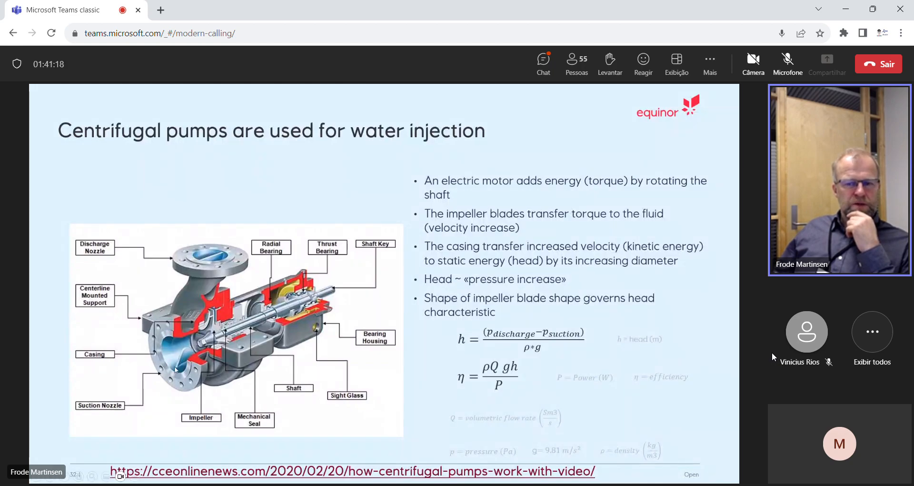
{"action": "mouse_move", "coordinate": [181, 342]}
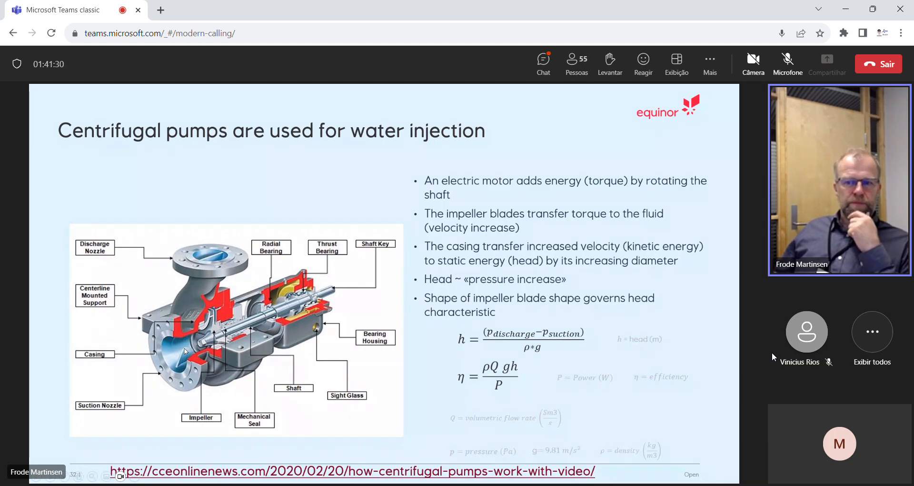
{"action": "mouse_move", "coordinate": [181, 355]}
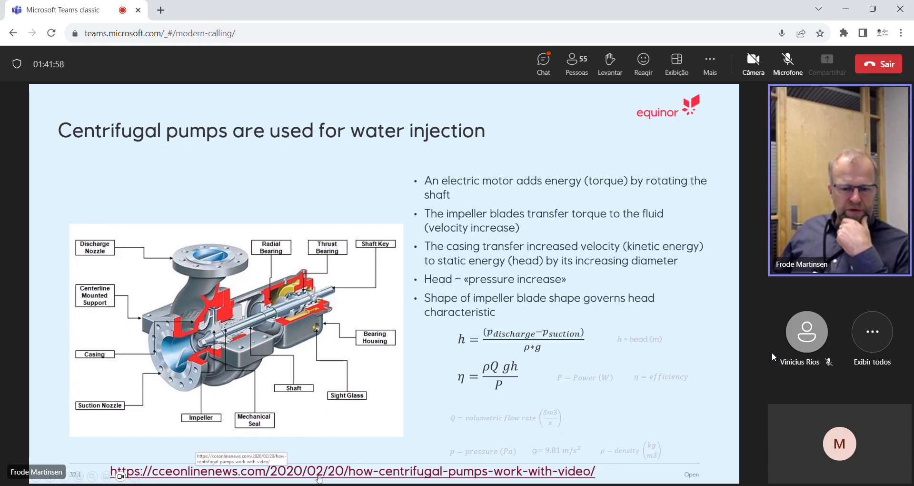
{"action": "mouse_move", "coordinate": [322, 450]}
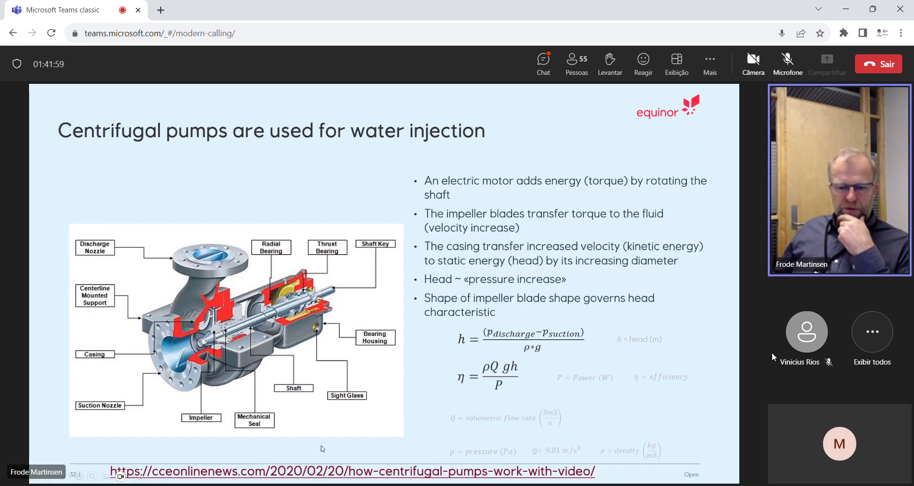
{"action": "mouse_move", "coordinate": [420, 474]}
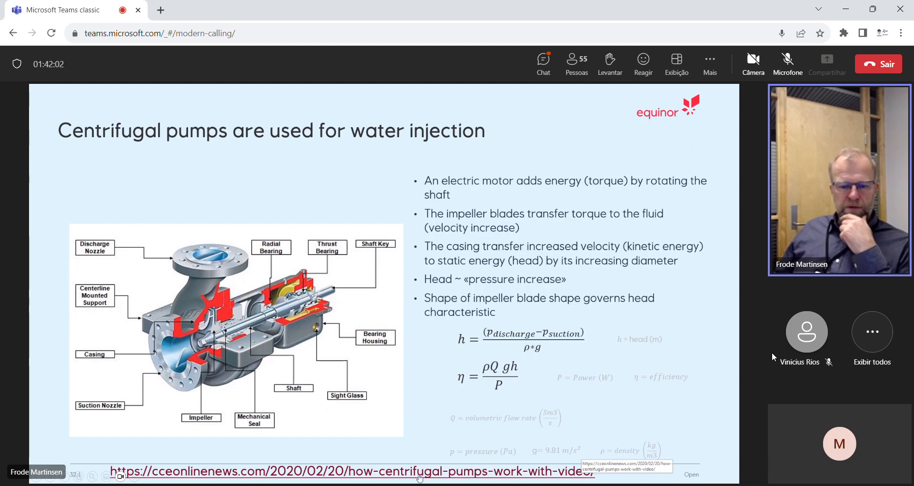
{"action": "mouse_move", "coordinate": [192, 472]}
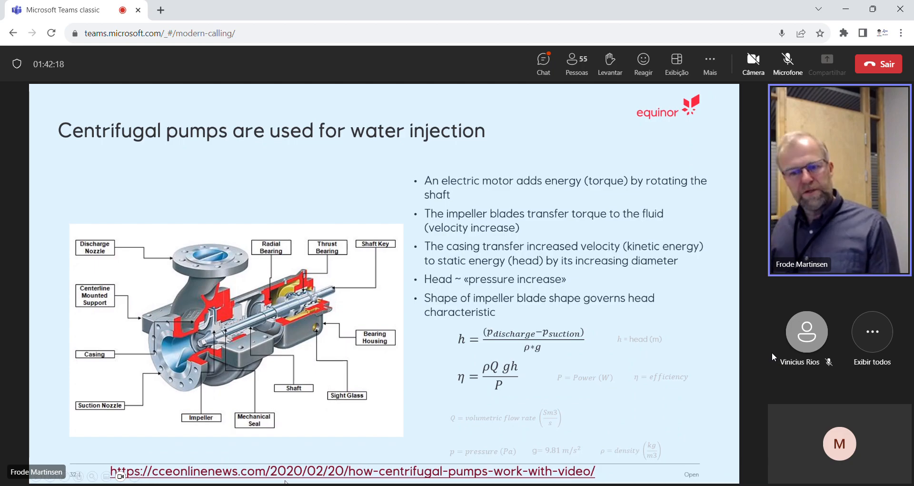
{"action": "mouse_move", "coordinate": [365, 447]}
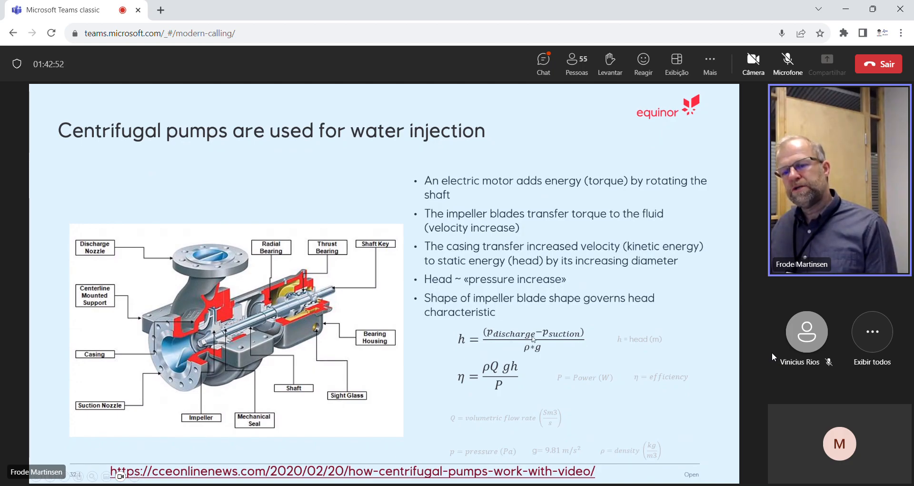
{"action": "mouse_move", "coordinate": [522, 354]}
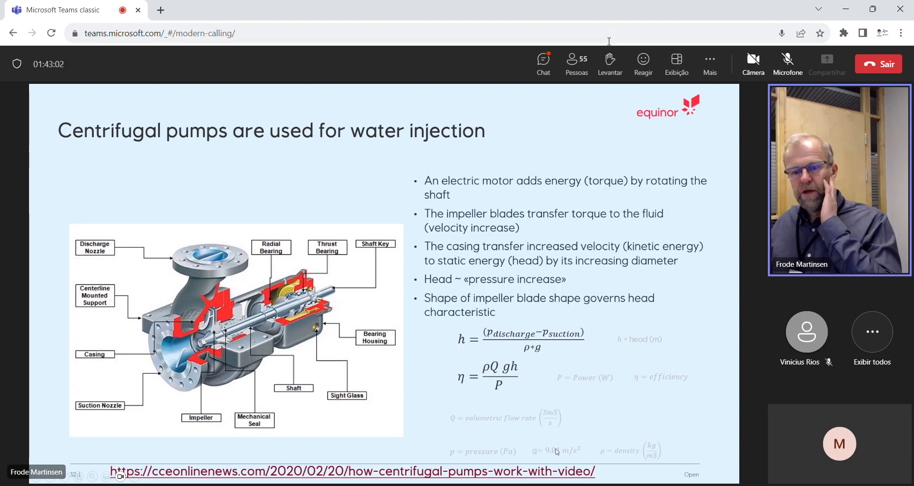
{"action": "mouse_move", "coordinate": [790, 57]}
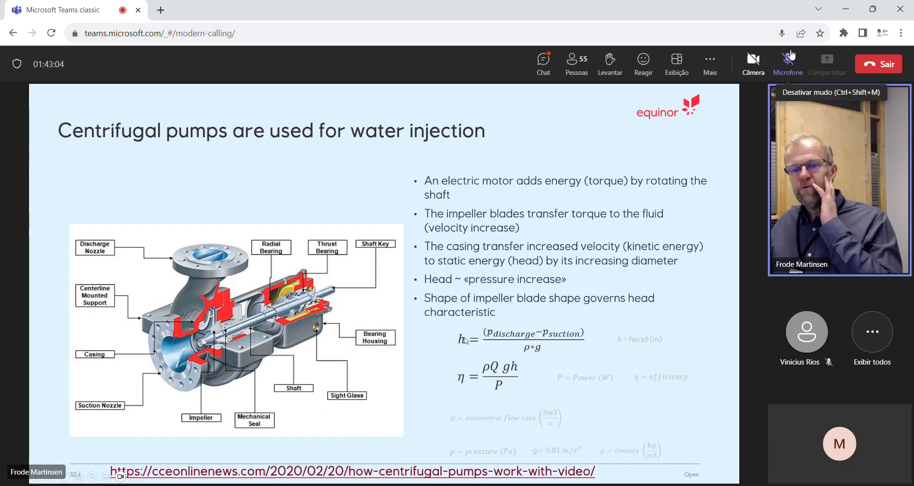
{"action": "left_click", "coordinate": [789, 59]}
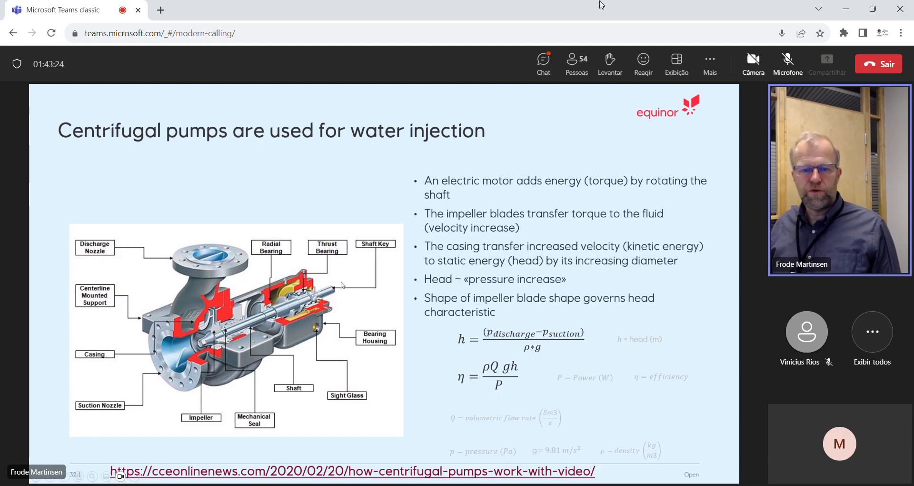
{"action": "mouse_move", "coordinate": [431, 349]}
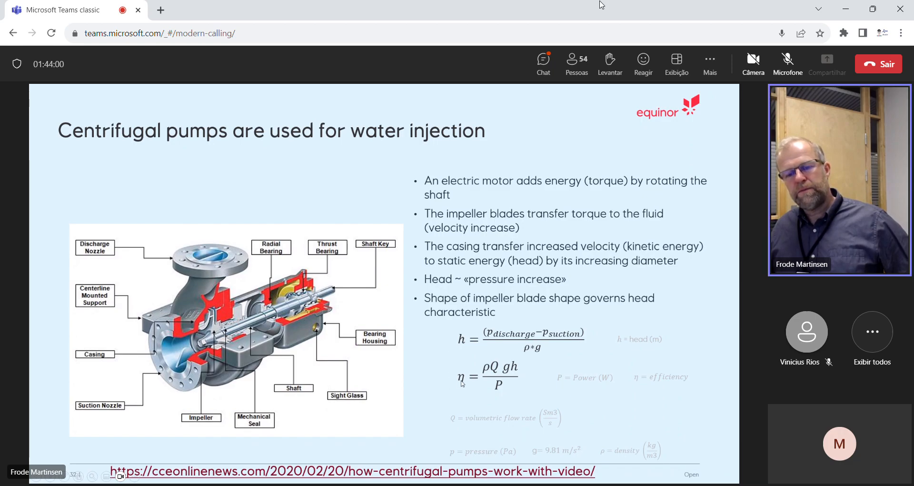
{"action": "mouse_move", "coordinate": [501, 396]}
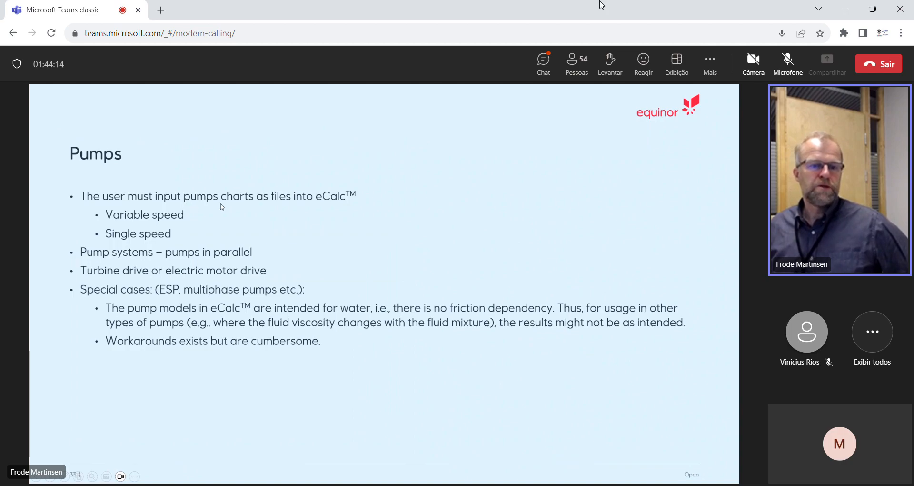
{"action": "mouse_move", "coordinate": [104, 225]}
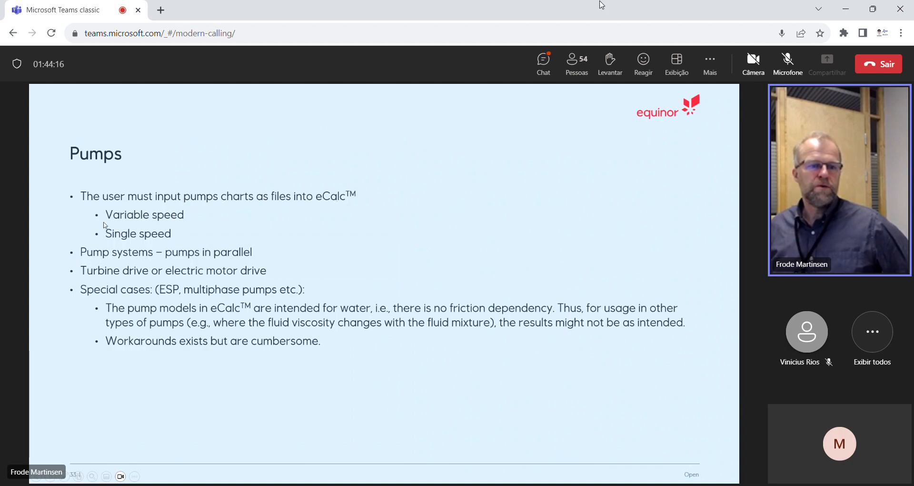
{"action": "mouse_move", "coordinate": [189, 218]}
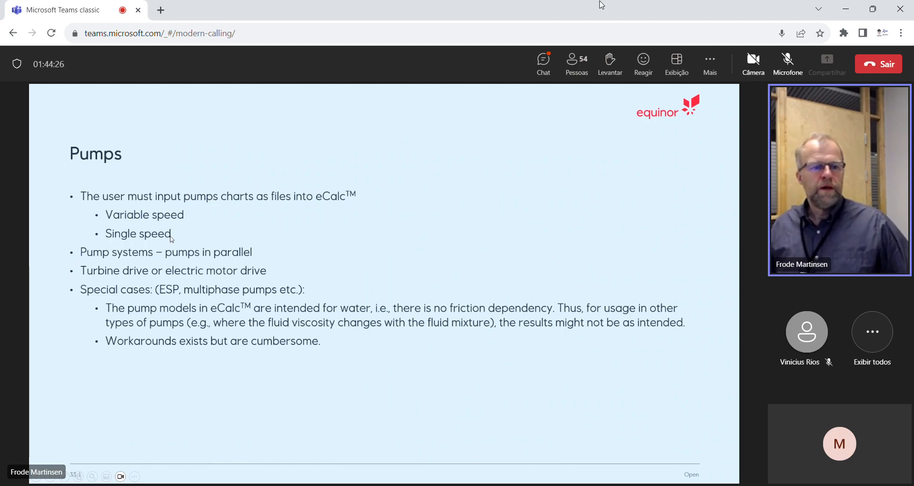
{"action": "mouse_move", "coordinate": [162, 259]}
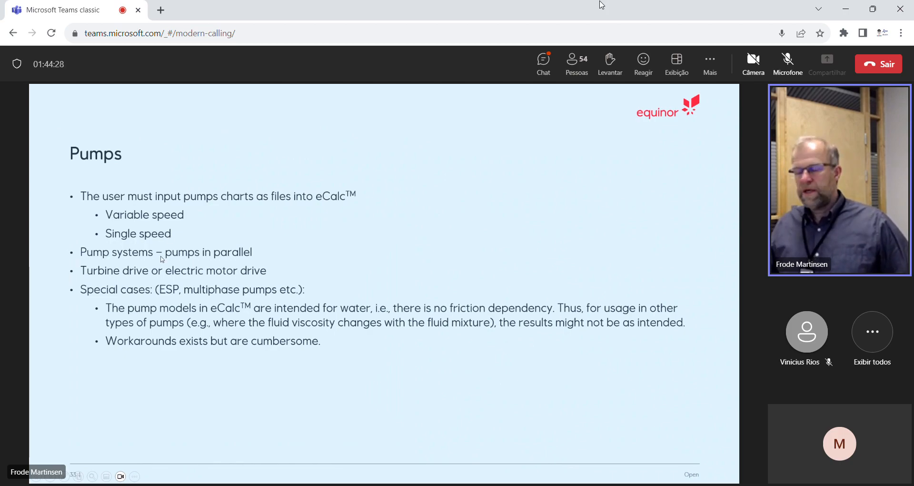
{"action": "mouse_move", "coordinate": [246, 261]}
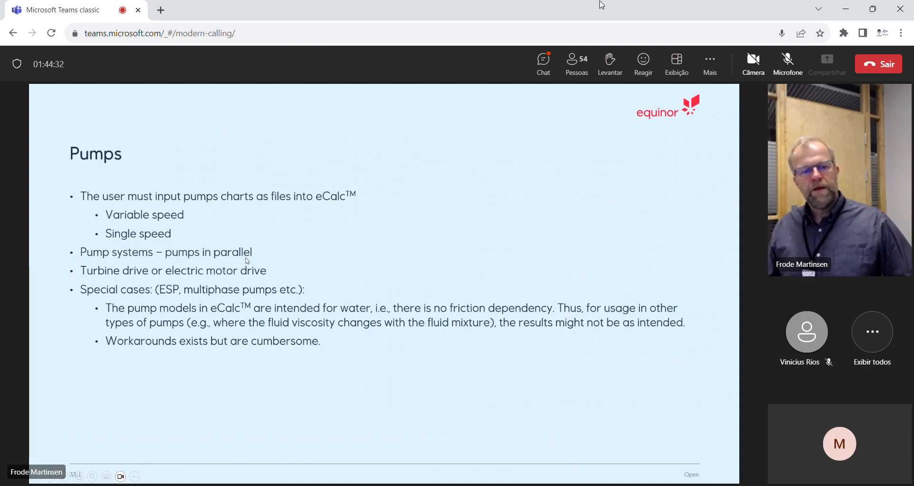
Step: Follow the shared deck through the Pumps overview back to the water injection pump modelling slide
{"action": "left_click", "coordinate": [788, 59]}
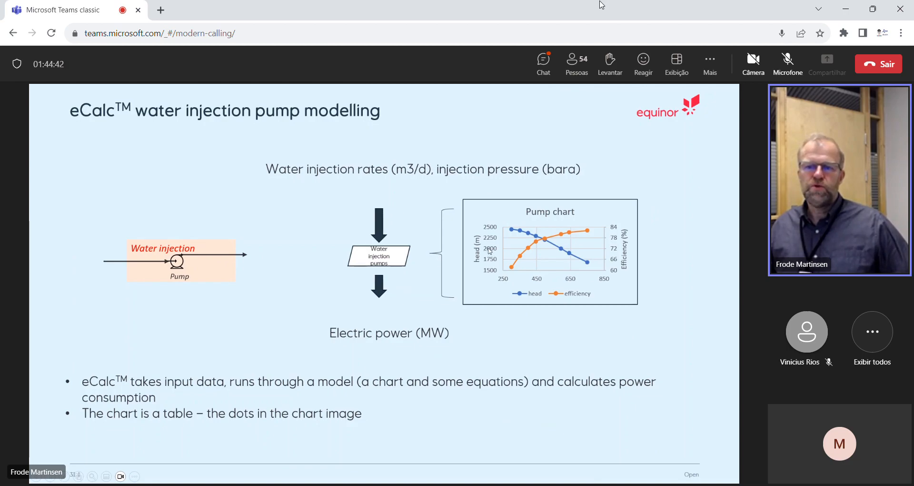
{"action": "mouse_move", "coordinate": [505, 251]}
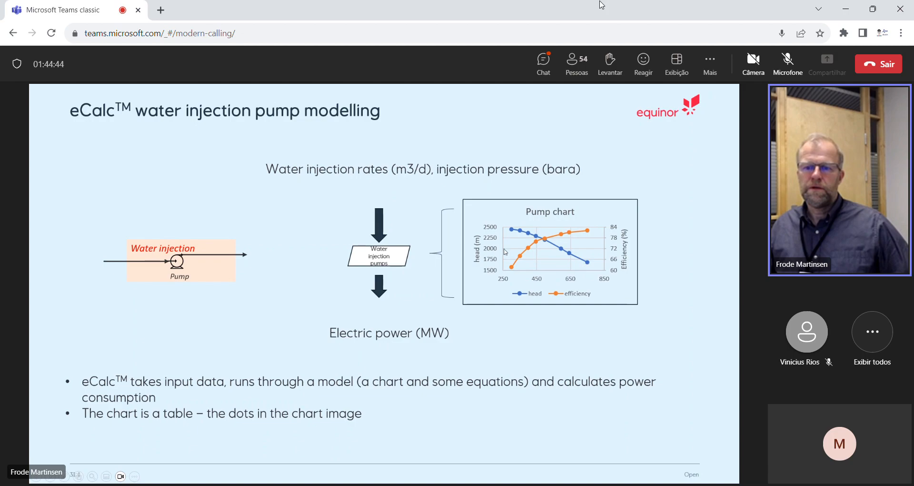
{"action": "mouse_move", "coordinate": [498, 249]}
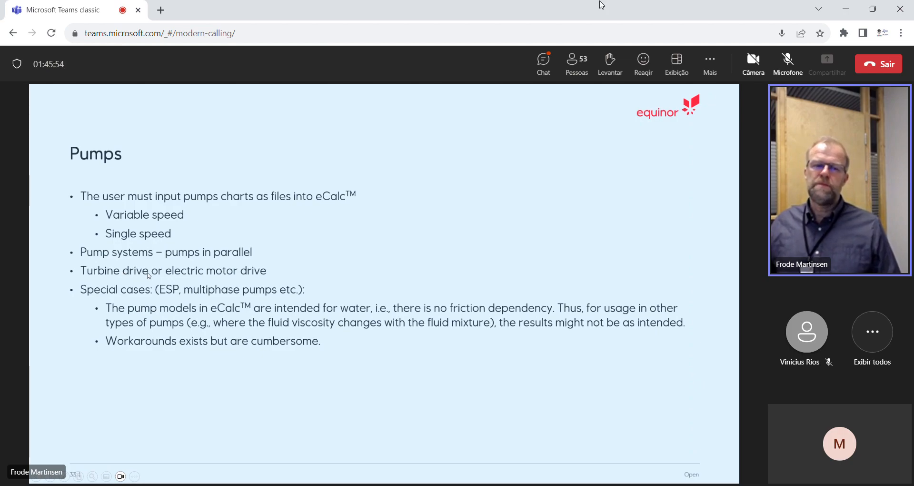
{"action": "mouse_move", "coordinate": [173, 274]}
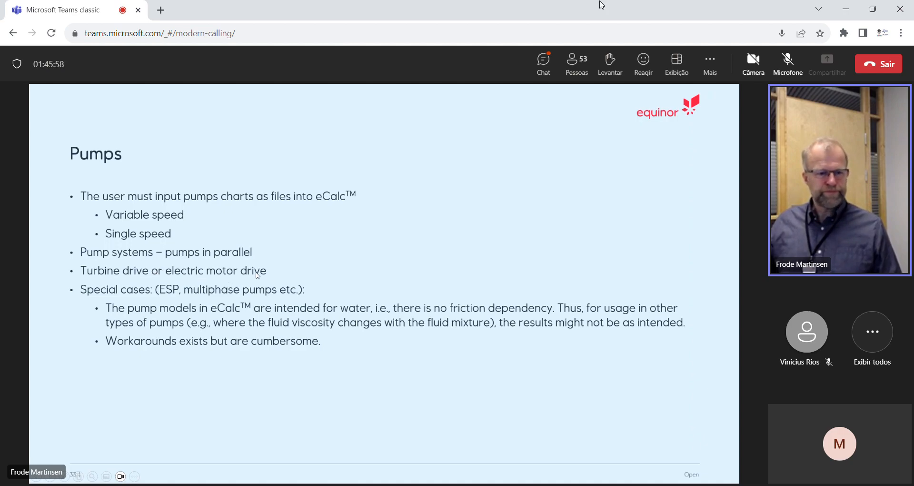
{"action": "mouse_move", "coordinate": [137, 302]}
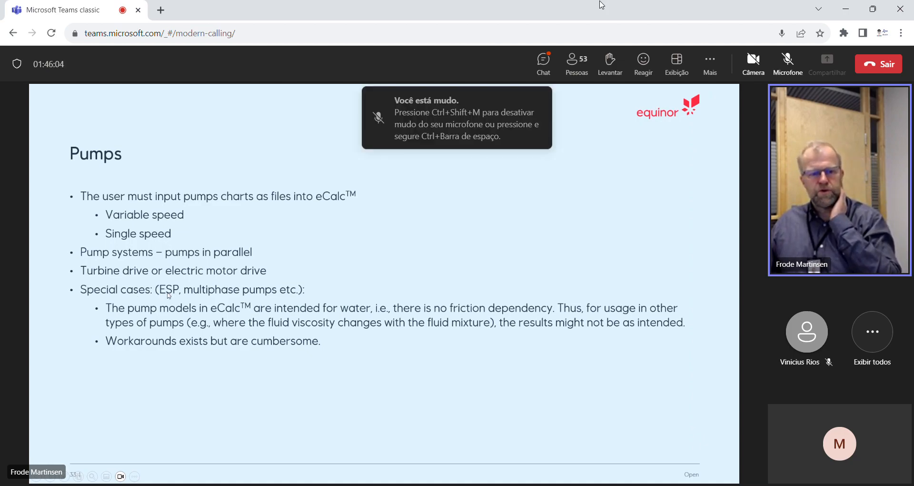
{"action": "mouse_move", "coordinate": [174, 299]}
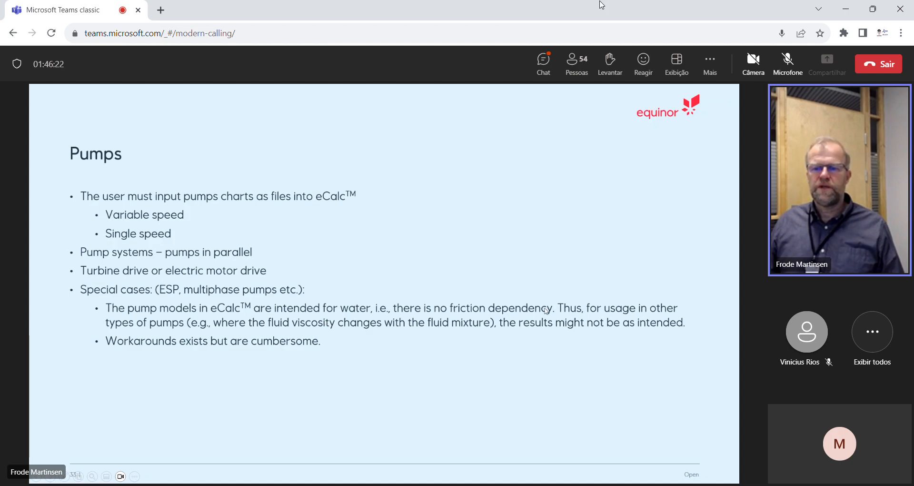
{"action": "mouse_move", "coordinate": [553, 312]}
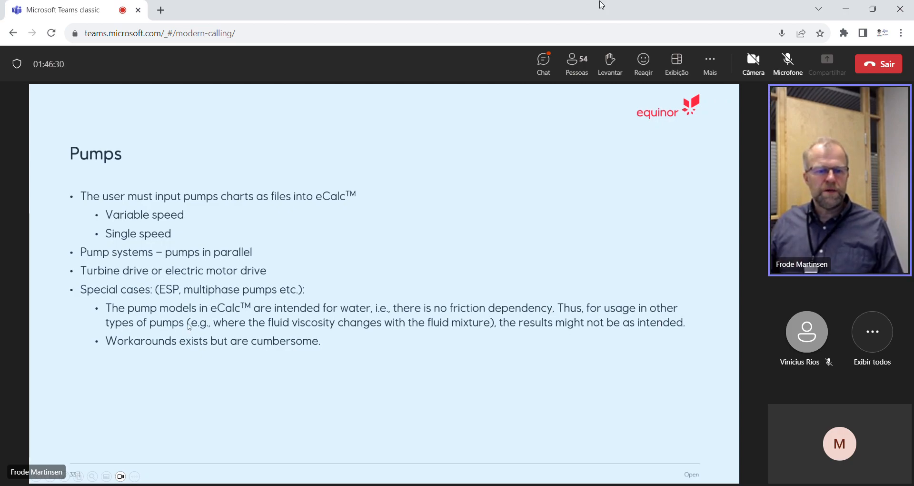
{"action": "mouse_move", "coordinate": [377, 331]}
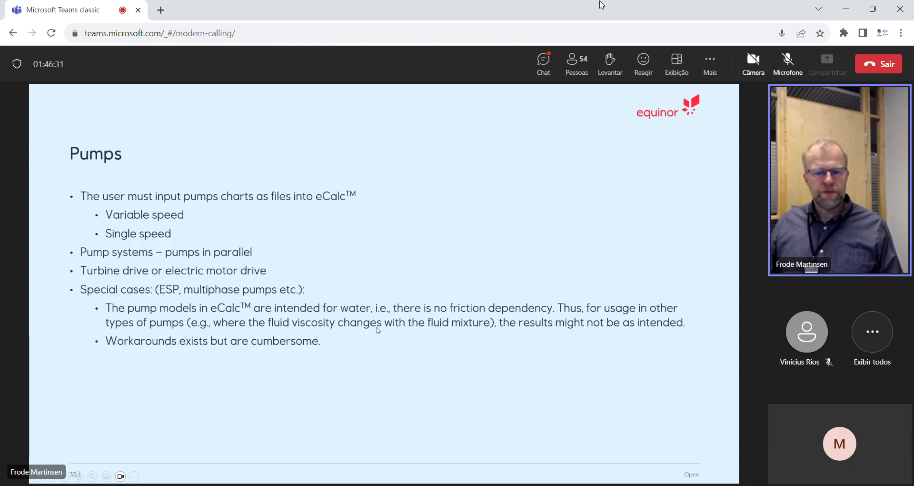
{"action": "mouse_move", "coordinate": [482, 333]}
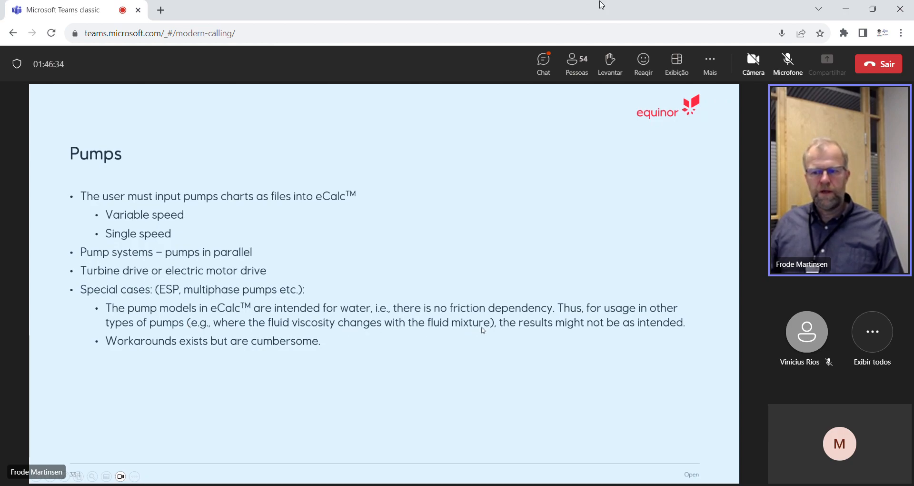
{"action": "mouse_move", "coordinate": [670, 327]}
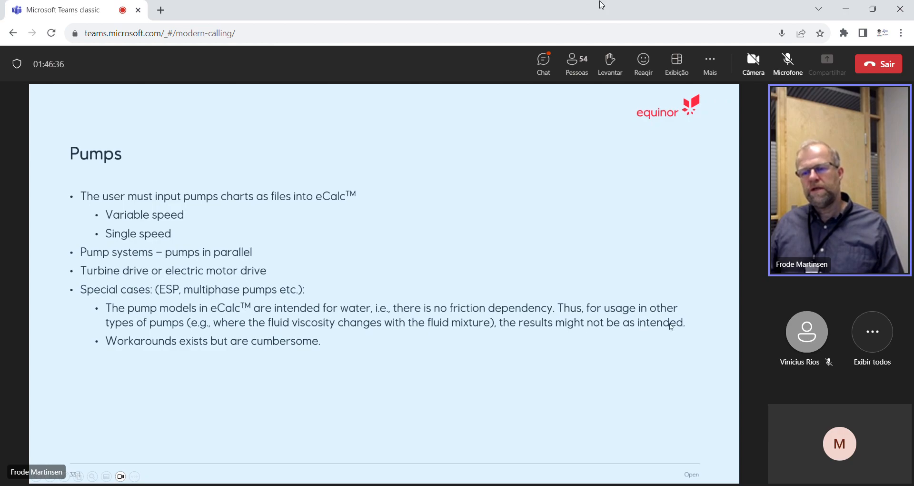
{"action": "mouse_move", "coordinate": [540, 329]}
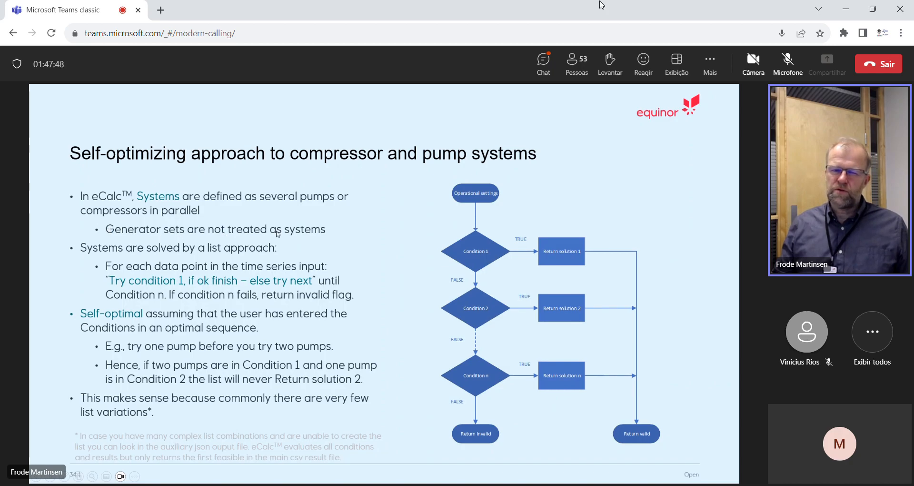
{"action": "mouse_move", "coordinate": [303, 237]}
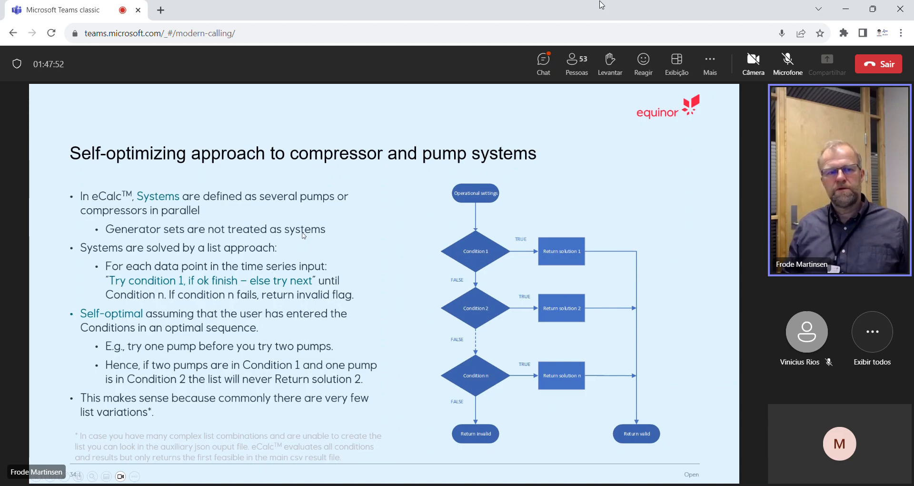
{"action": "mouse_move", "coordinate": [300, 244]}
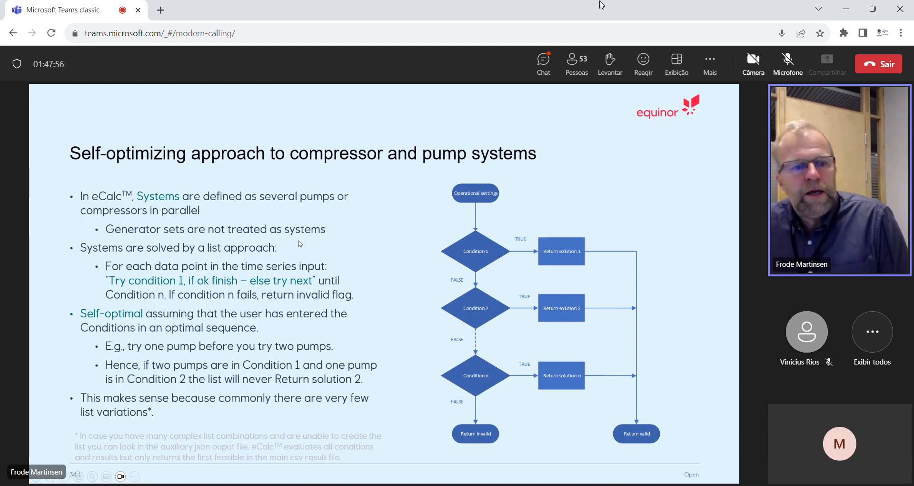
{"action": "mouse_move", "coordinate": [146, 223]}
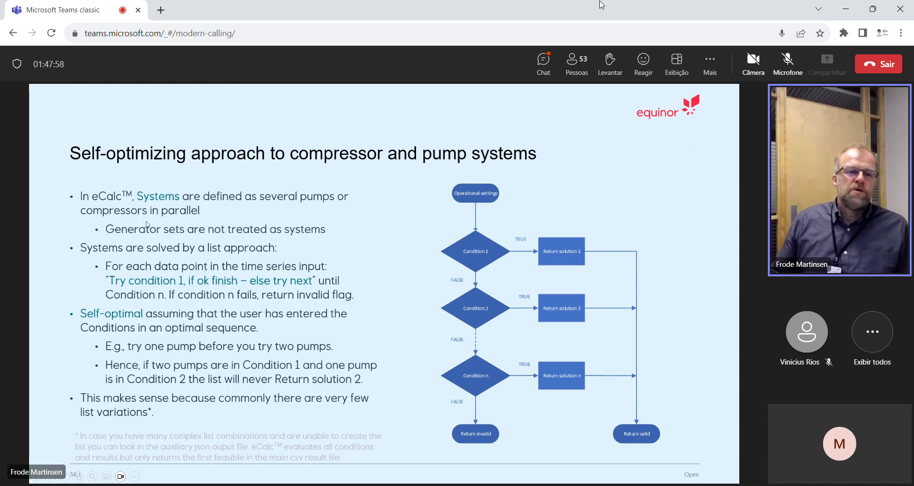
{"action": "mouse_move", "coordinate": [224, 254]}
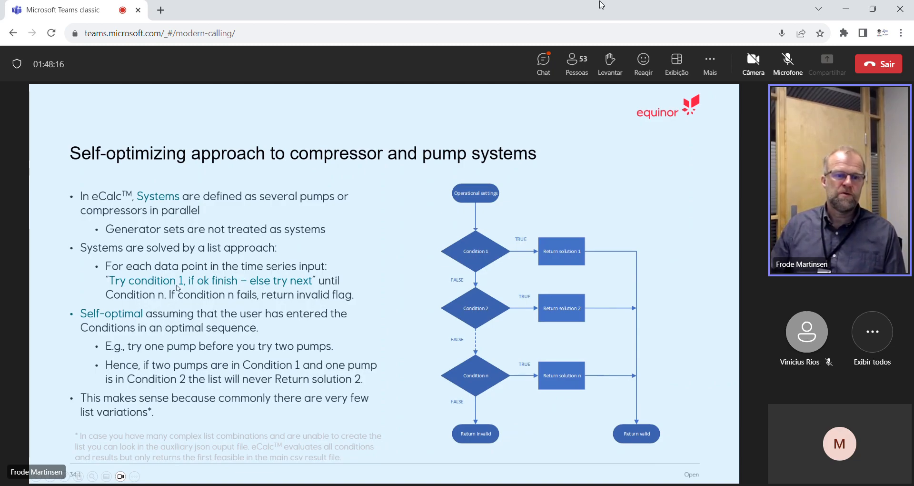
{"action": "mouse_move", "coordinate": [242, 285]}
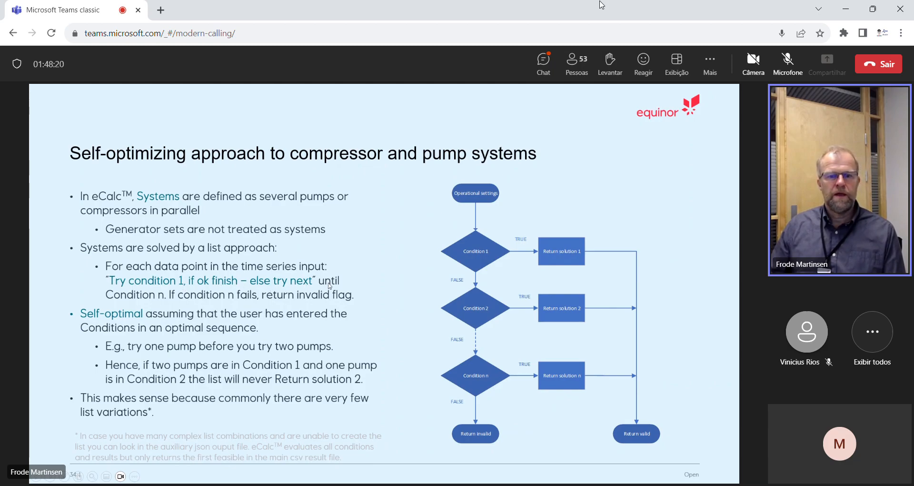
{"action": "mouse_move", "coordinate": [254, 308]}
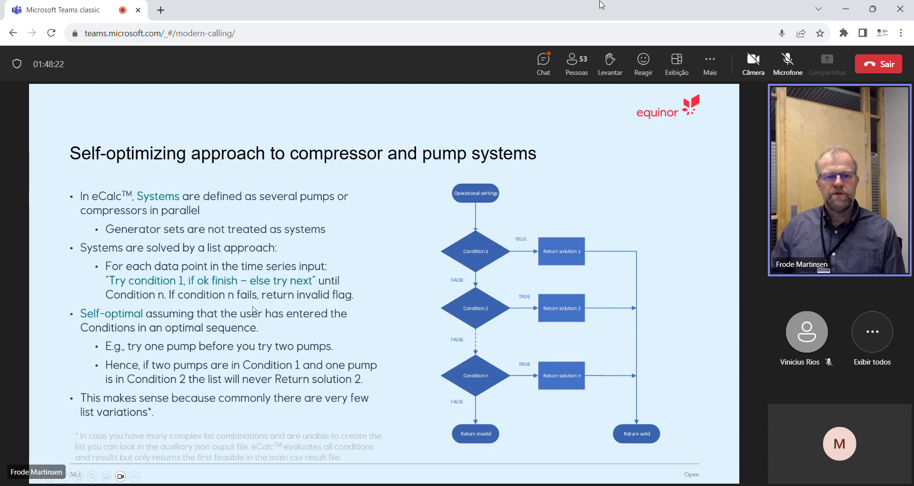
{"action": "mouse_move", "coordinate": [353, 301]}
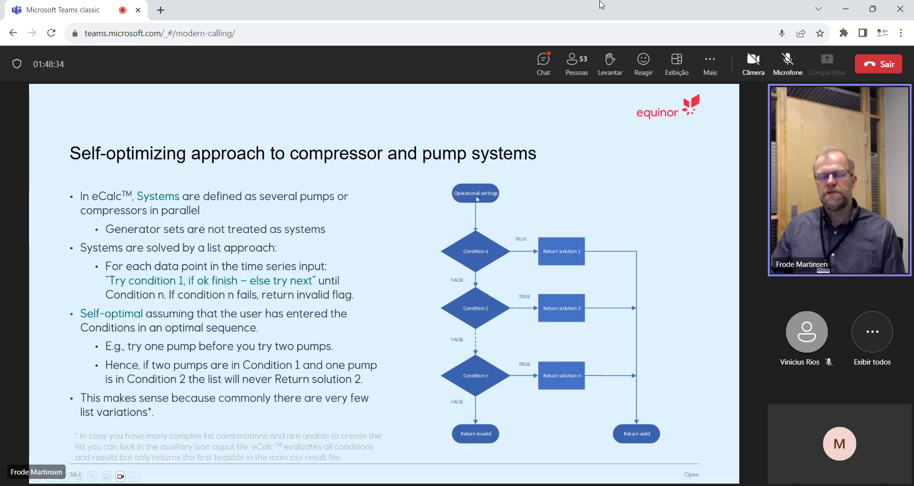
{"action": "mouse_move", "coordinate": [491, 200]}
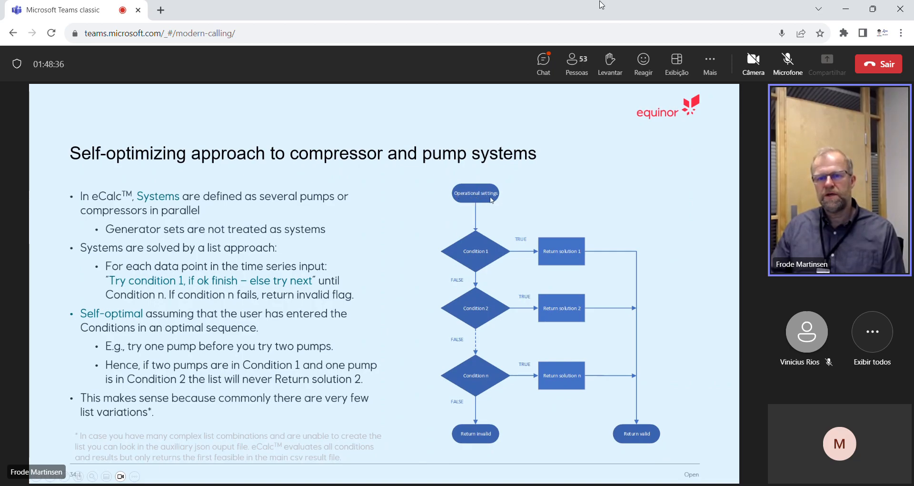
{"action": "mouse_move", "coordinate": [478, 257]}
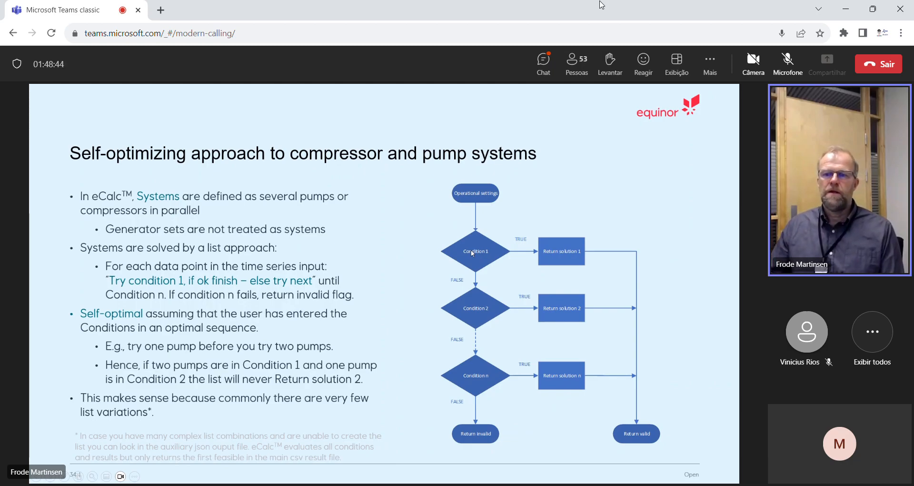
{"action": "mouse_move", "coordinate": [610, 254]}
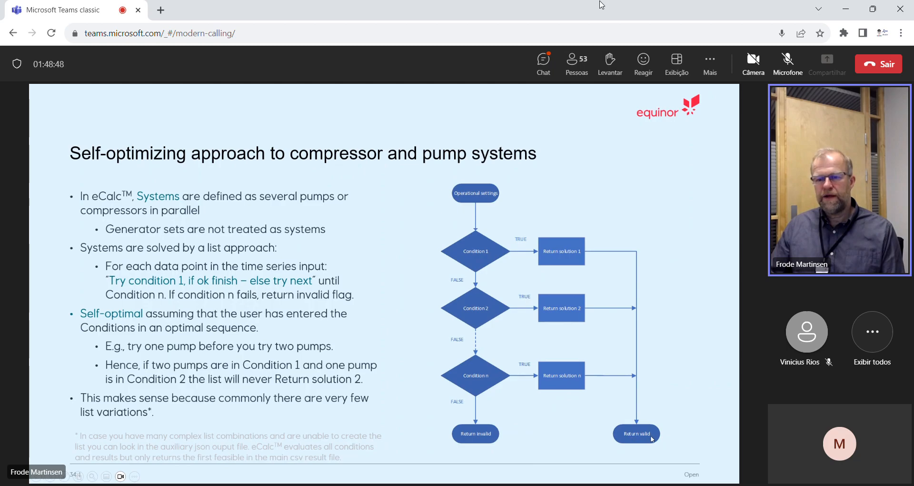
{"action": "mouse_move", "coordinate": [477, 252]}
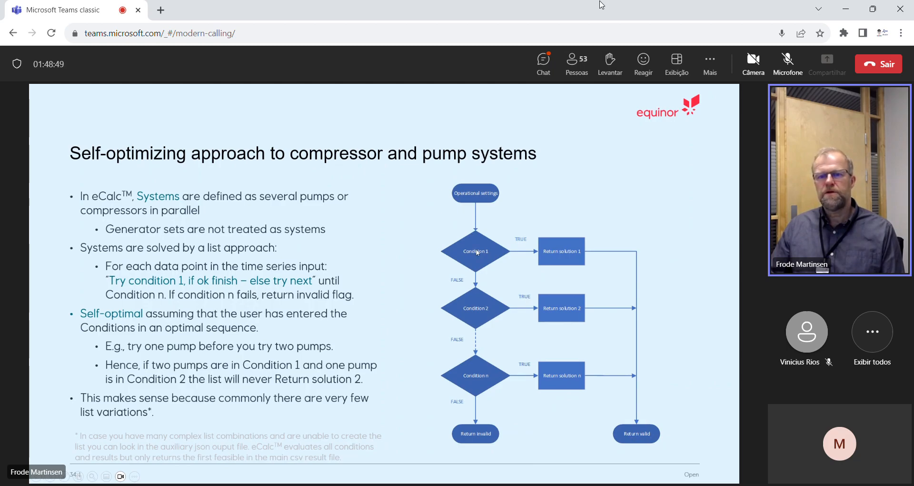
{"action": "mouse_move", "coordinate": [472, 250]}
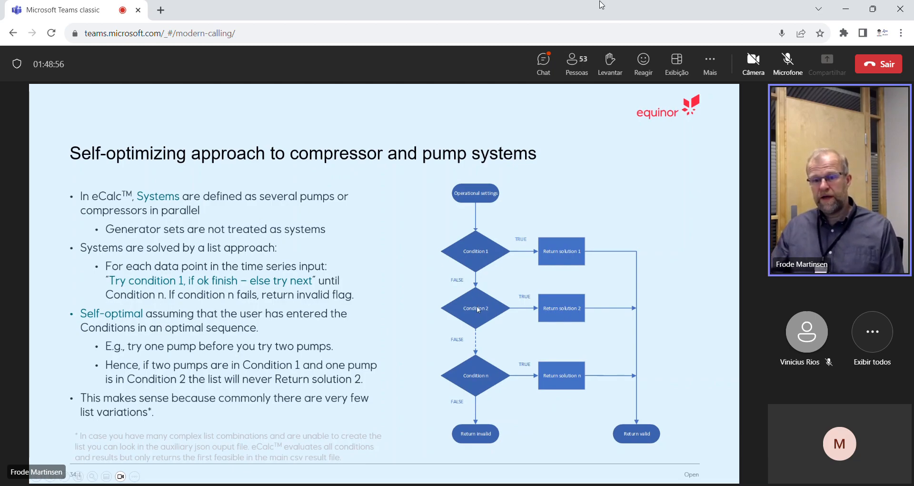
{"action": "mouse_move", "coordinate": [558, 309]}
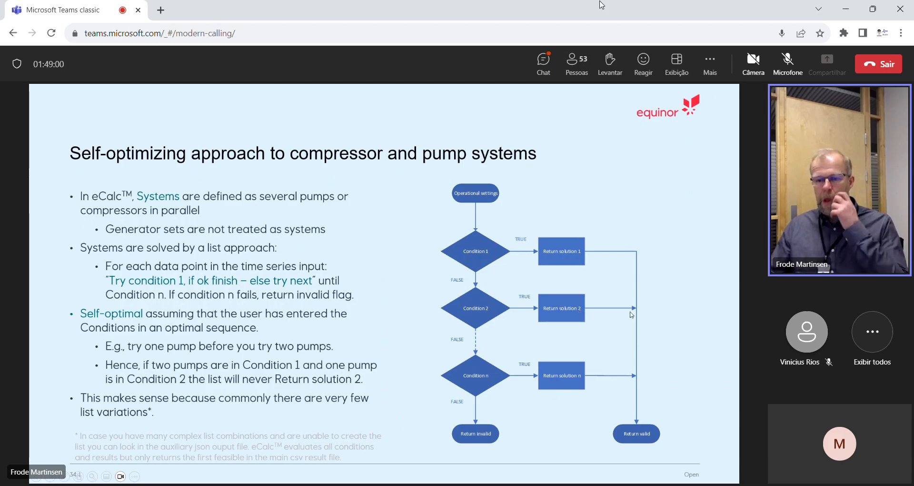
{"action": "mouse_move", "coordinate": [463, 372]}
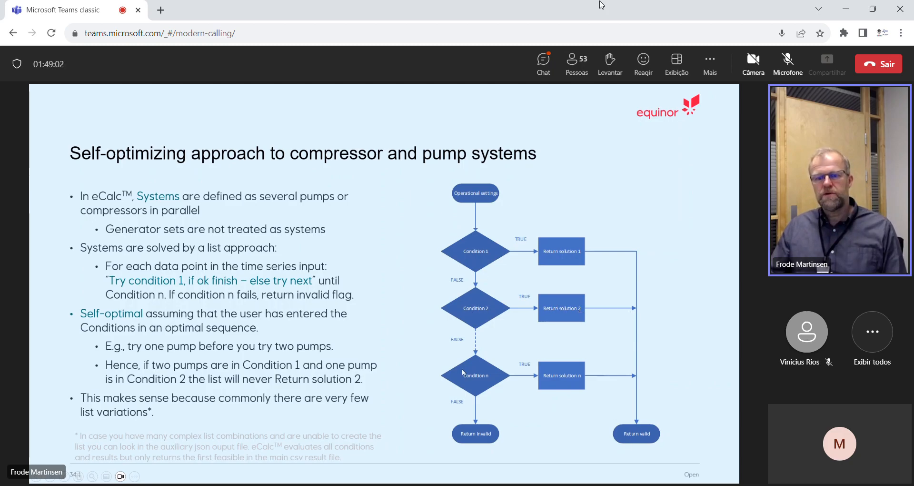
{"action": "mouse_move", "coordinate": [470, 377]}
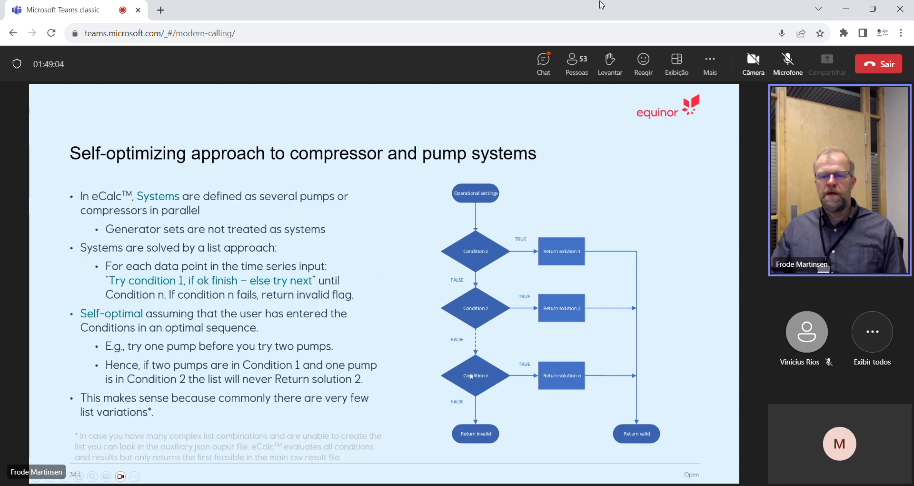
{"action": "mouse_move", "coordinate": [470, 457]}
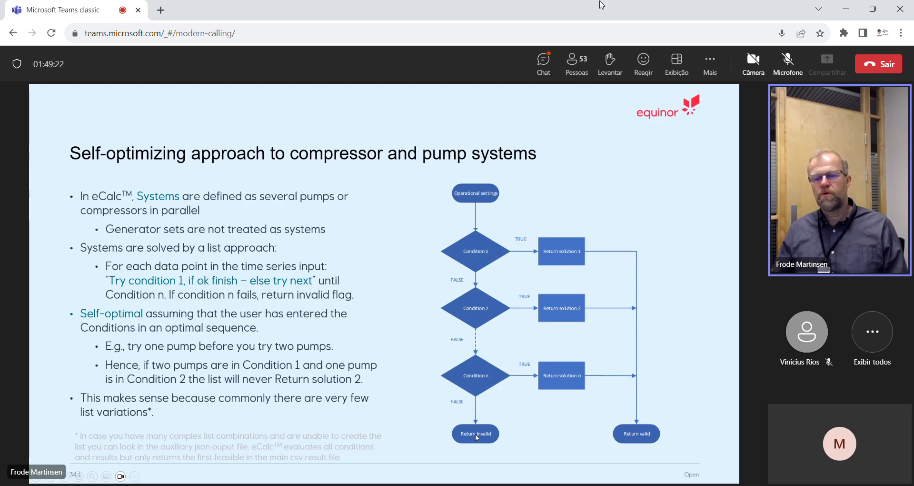
{"action": "mouse_move", "coordinate": [465, 441]}
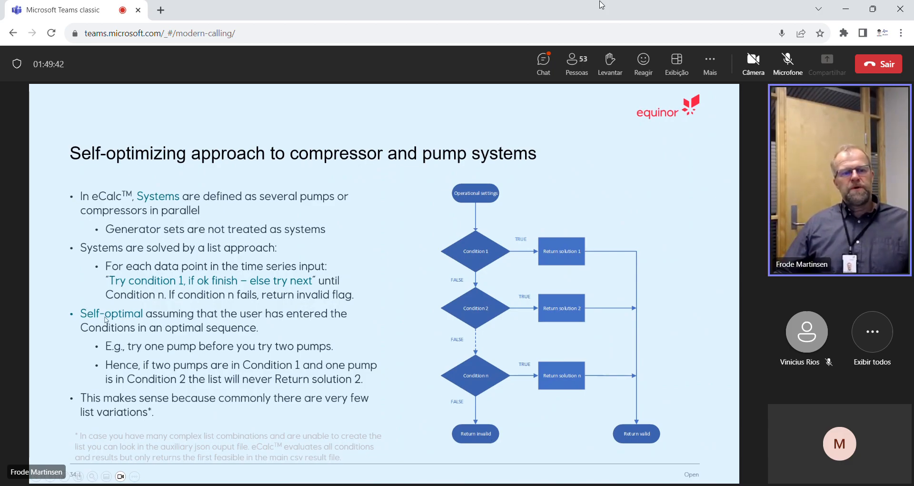
{"action": "mouse_move", "coordinate": [301, 322]}
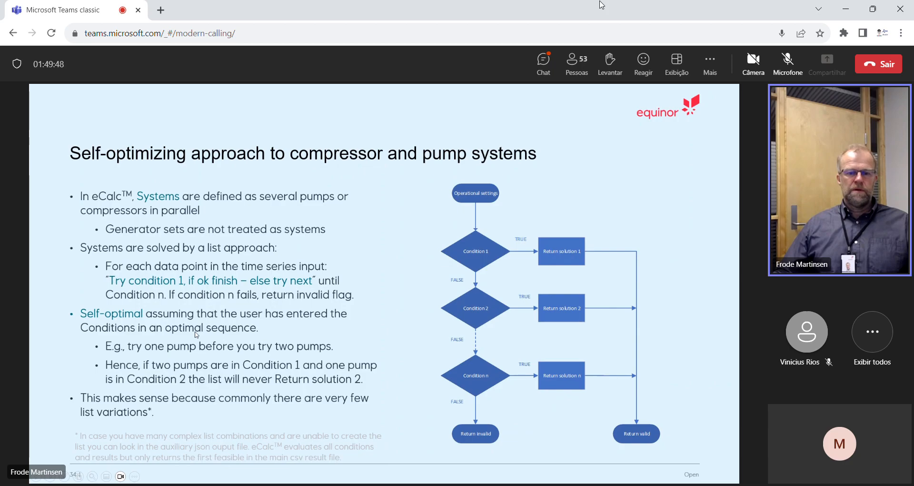
{"action": "mouse_move", "coordinate": [479, 253]}
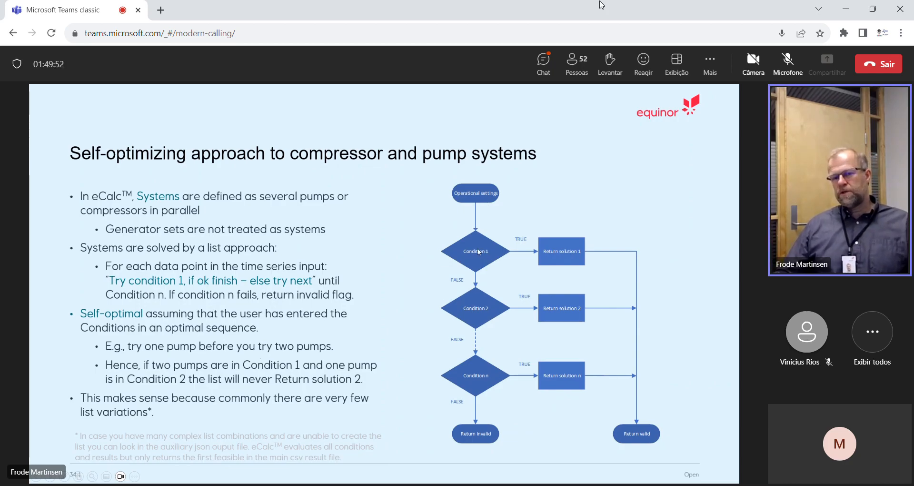
{"action": "mouse_move", "coordinate": [471, 314]}
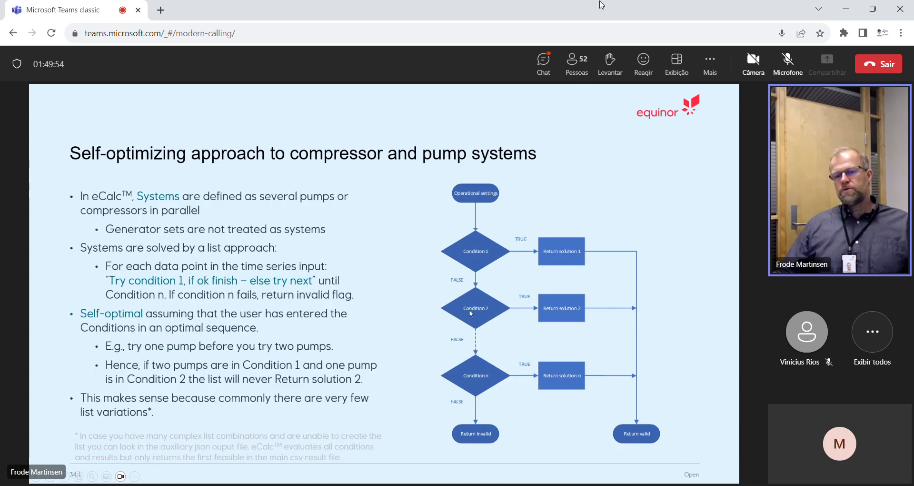
{"action": "mouse_move", "coordinate": [472, 261]}
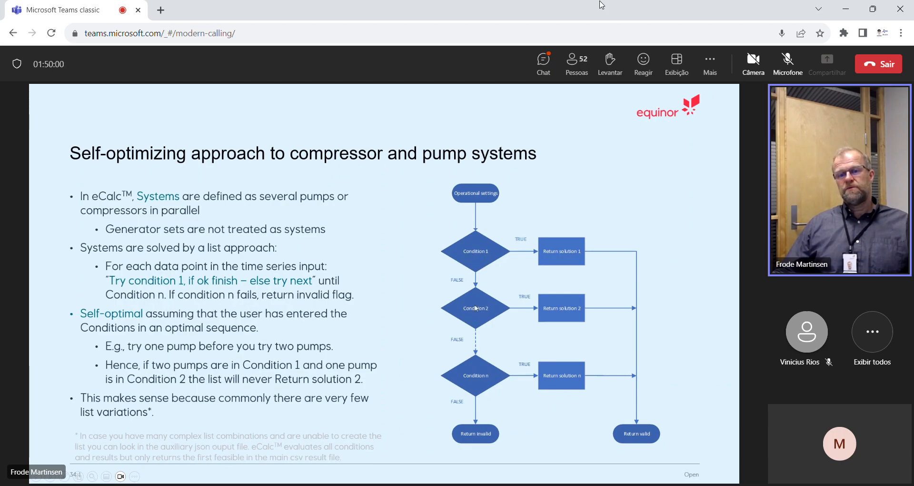
{"action": "mouse_move", "coordinate": [478, 316]}
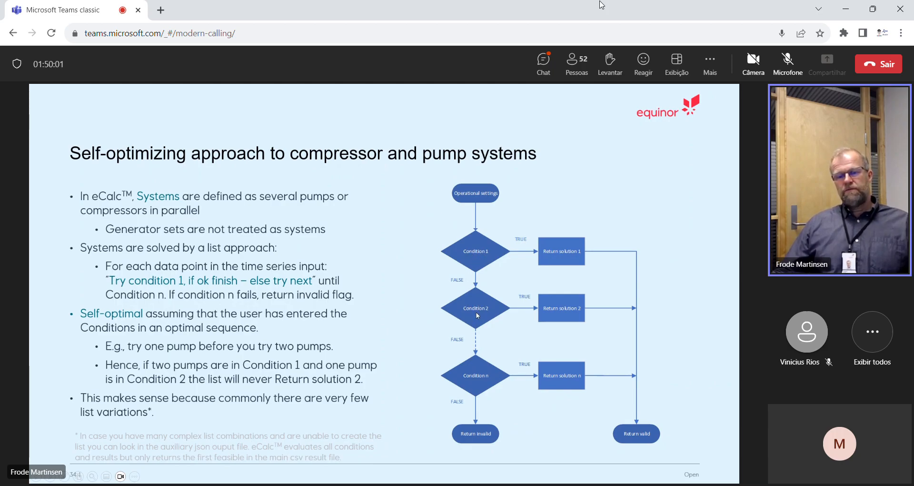
{"action": "mouse_move", "coordinate": [486, 311]}
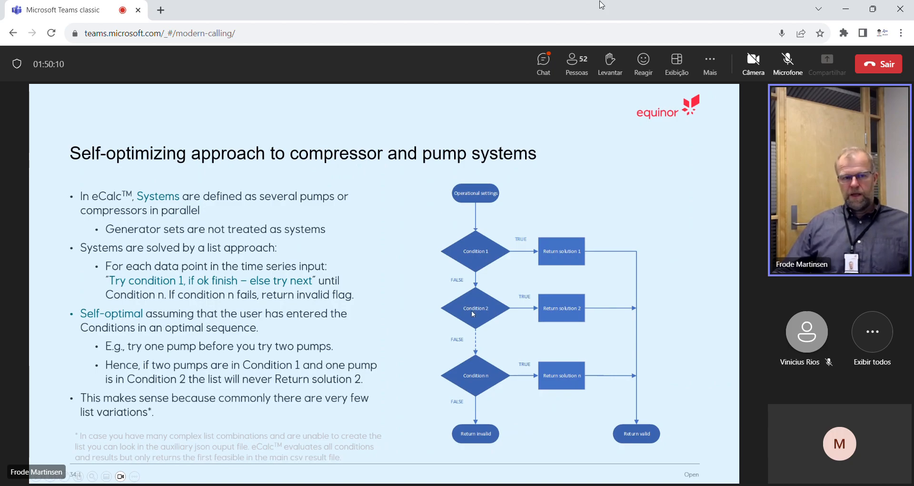
{"action": "mouse_move", "coordinate": [211, 175]}
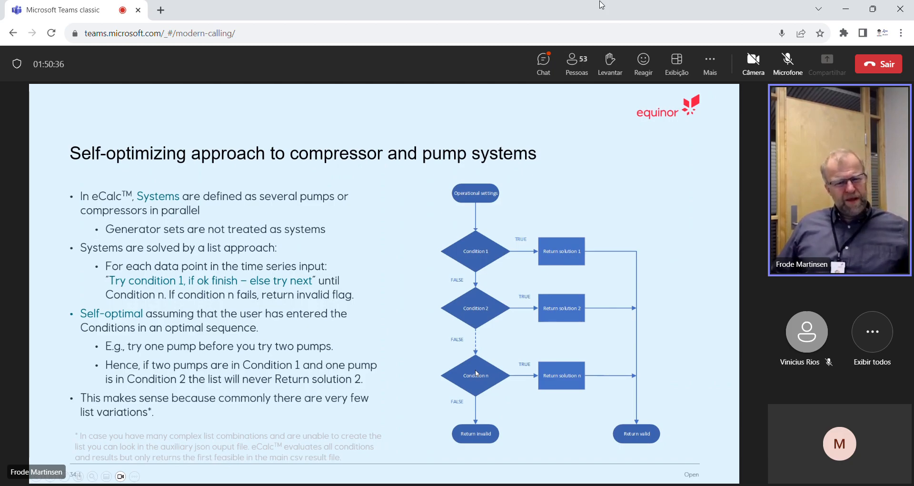
{"action": "mouse_move", "coordinate": [261, 417]}
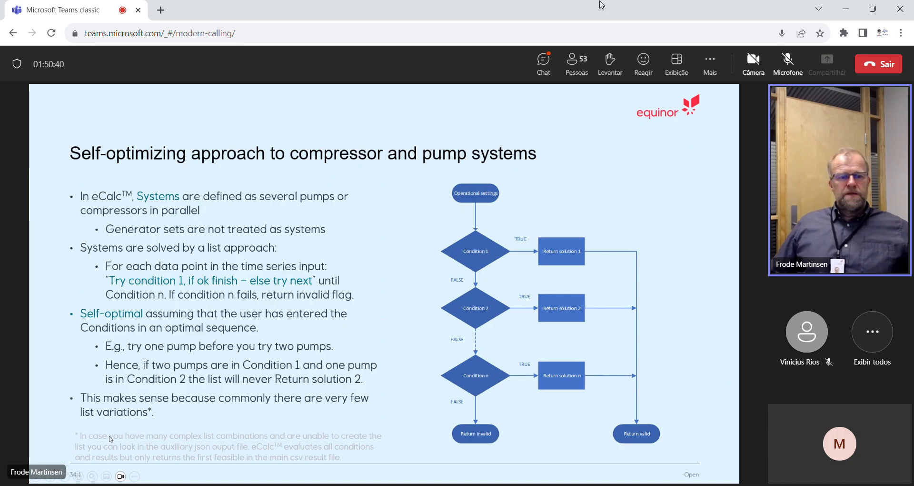
{"action": "mouse_move", "coordinate": [361, 441]}
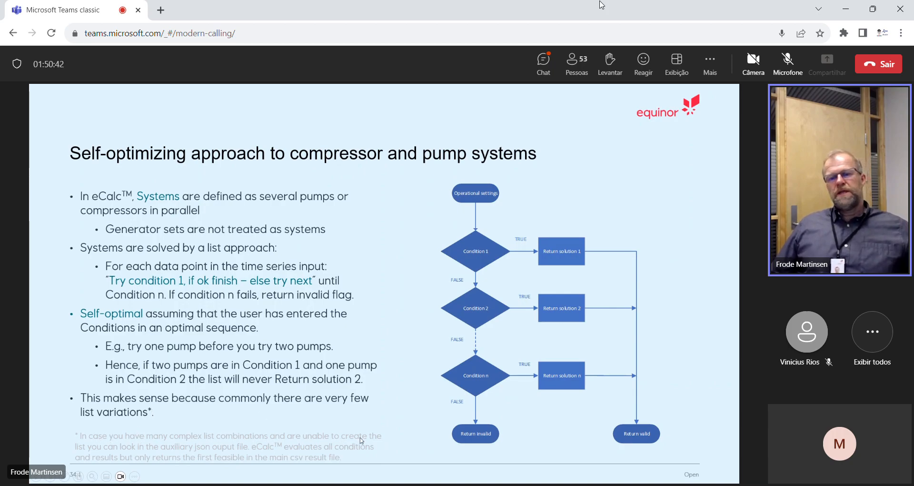
{"action": "mouse_move", "coordinate": [469, 383]}
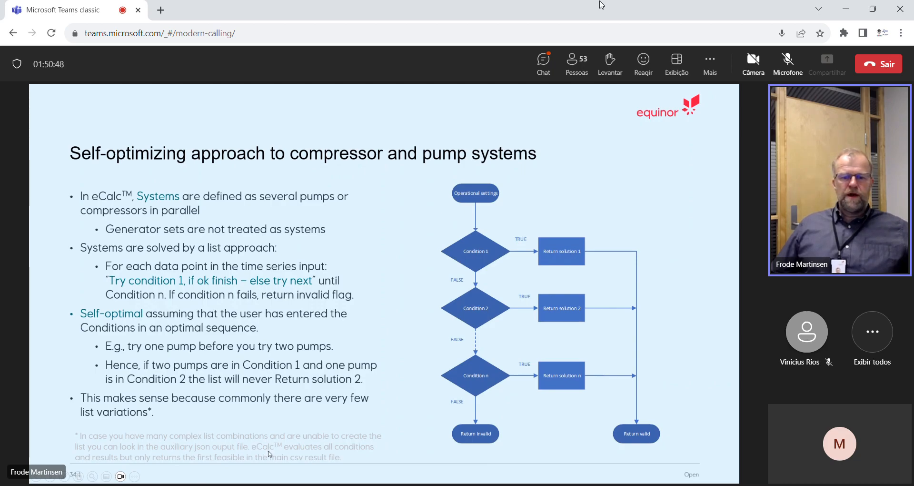
{"action": "mouse_move", "coordinate": [277, 453]}
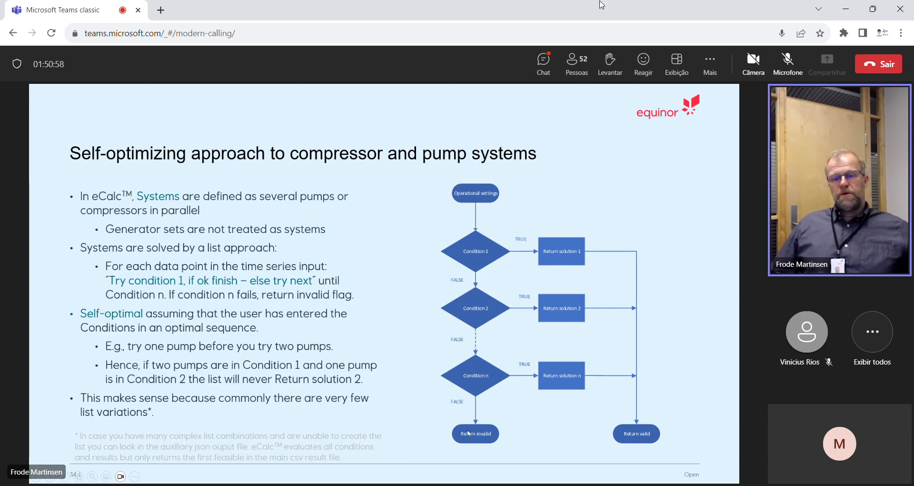
{"action": "mouse_move", "coordinate": [352, 477]}
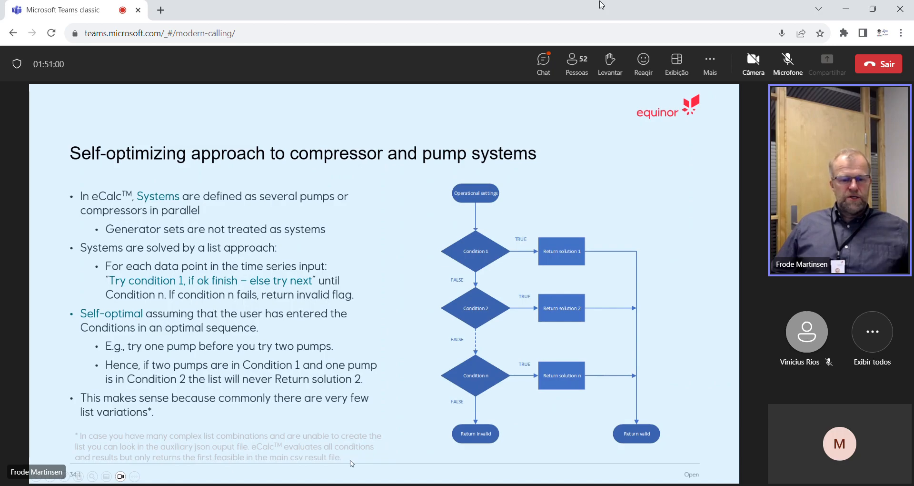
{"action": "mouse_move", "coordinate": [477, 296]}
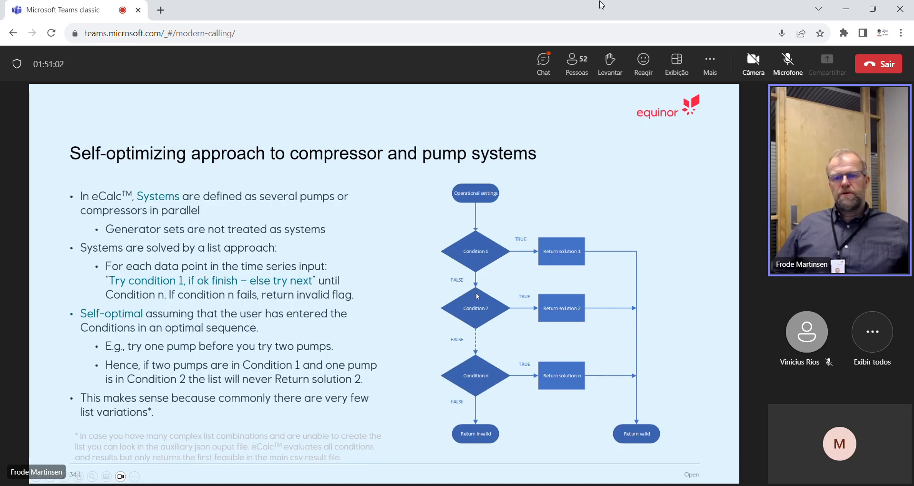
{"action": "mouse_move", "coordinate": [483, 447]}
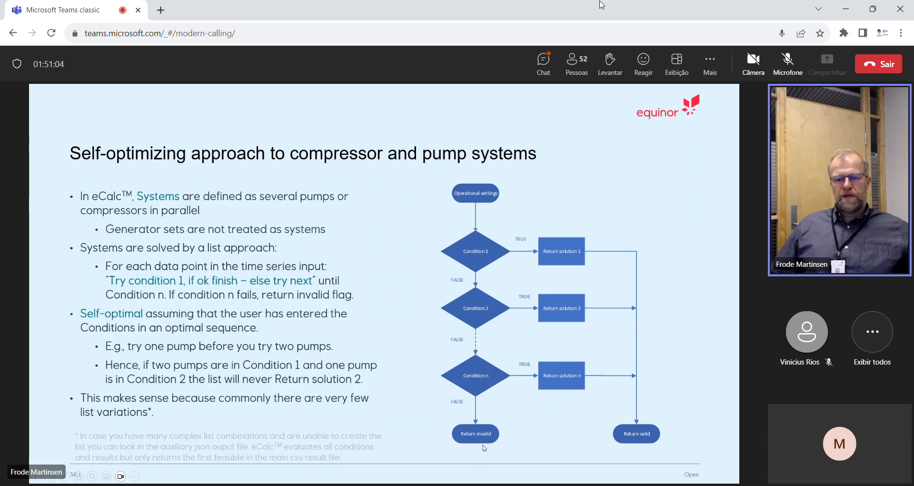
{"action": "mouse_move", "coordinate": [457, 453]}
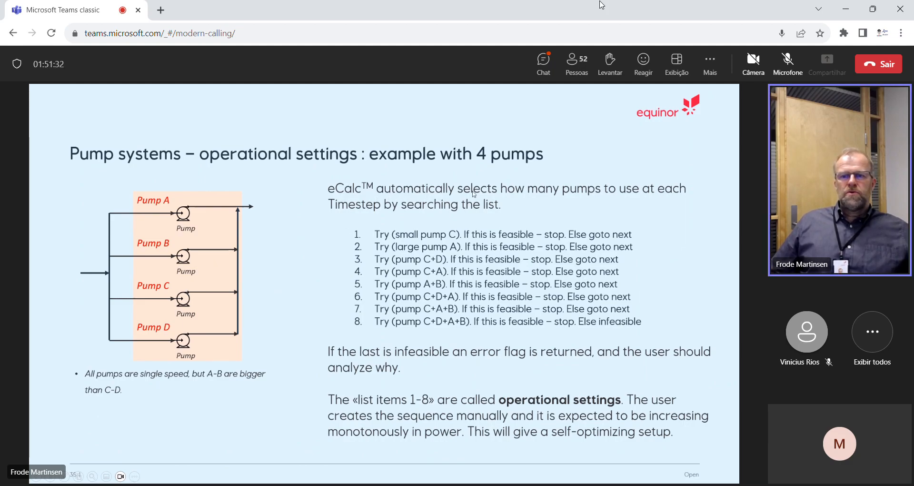
{"action": "mouse_move", "coordinate": [385, 237]}
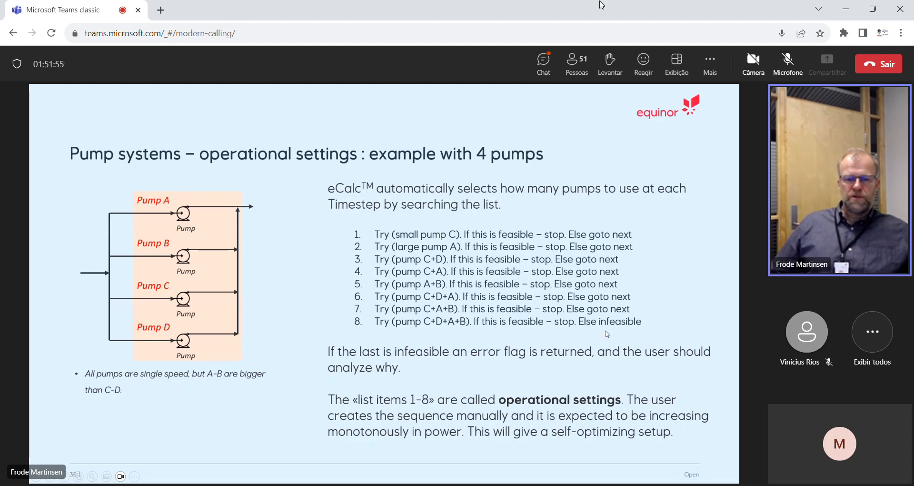
{"action": "mouse_move", "coordinate": [354, 355]}
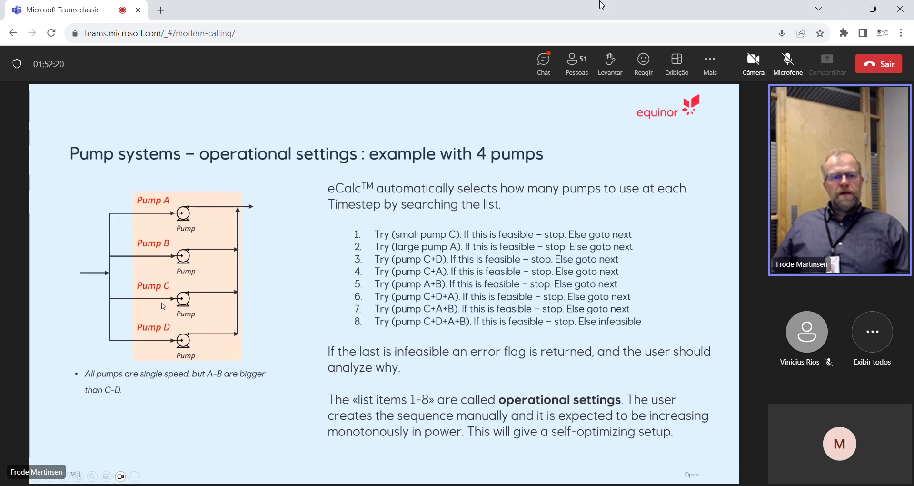
{"action": "mouse_move", "coordinate": [181, 303]}
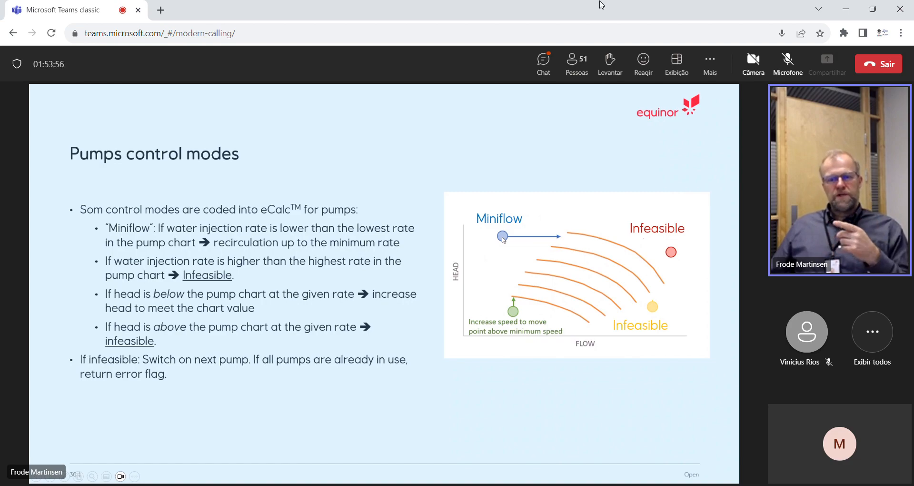
{"action": "mouse_move", "coordinate": [534, 246]}
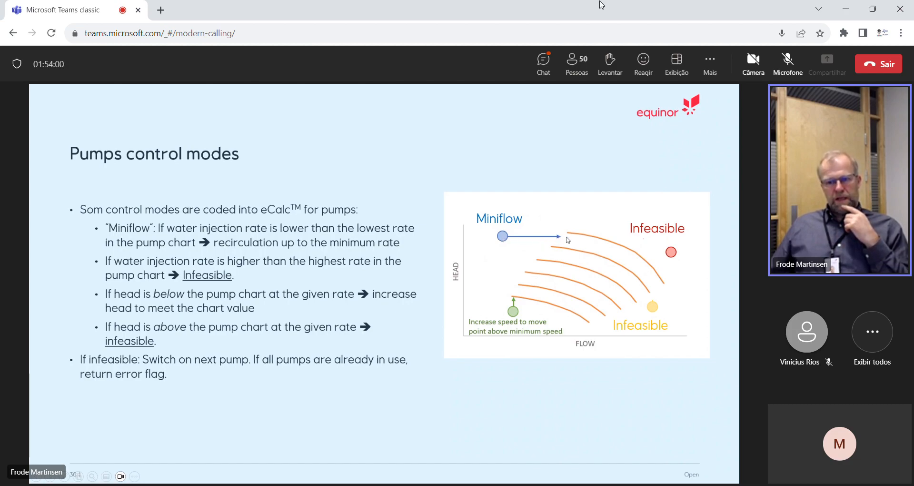
{"action": "mouse_move", "coordinate": [559, 240]}
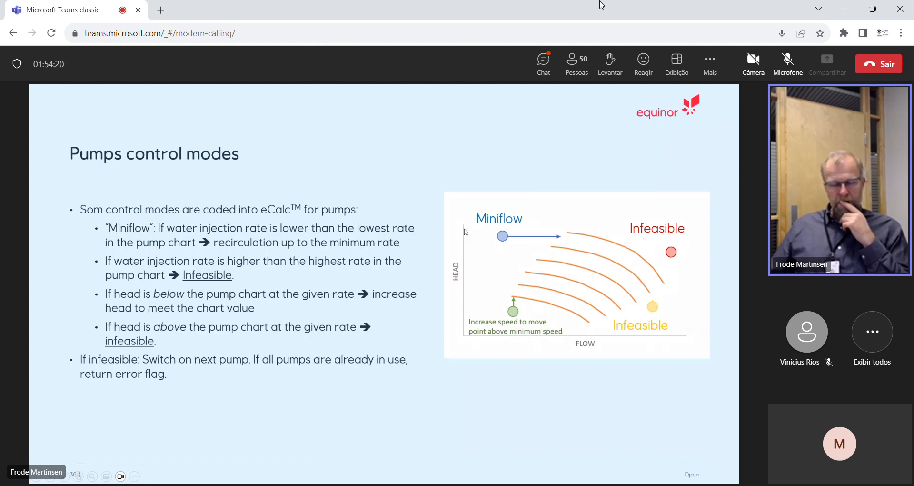
{"action": "mouse_move", "coordinate": [573, 266]}
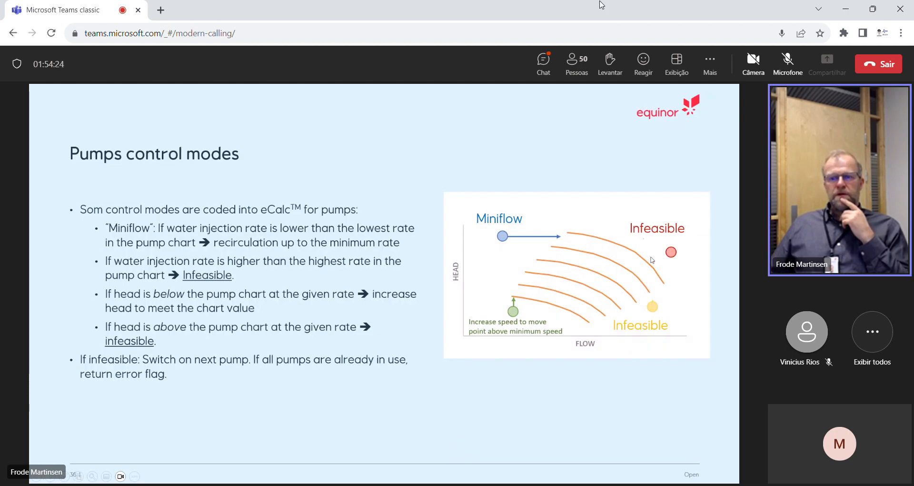
{"action": "mouse_move", "coordinate": [663, 292]}
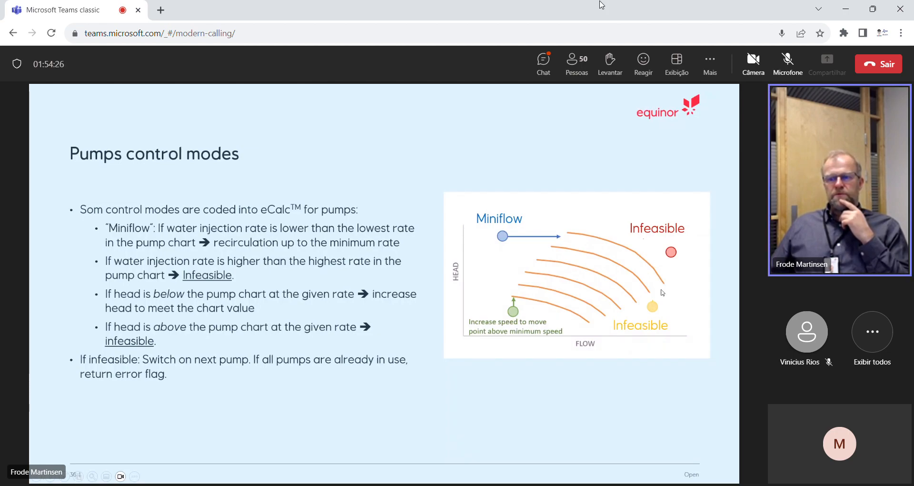
{"action": "mouse_move", "coordinate": [655, 309]}
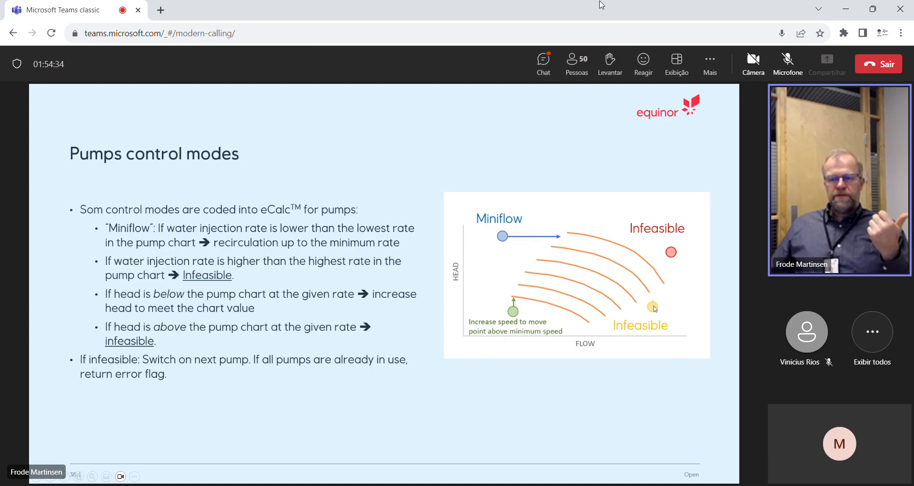
{"action": "mouse_move", "coordinate": [648, 304]}
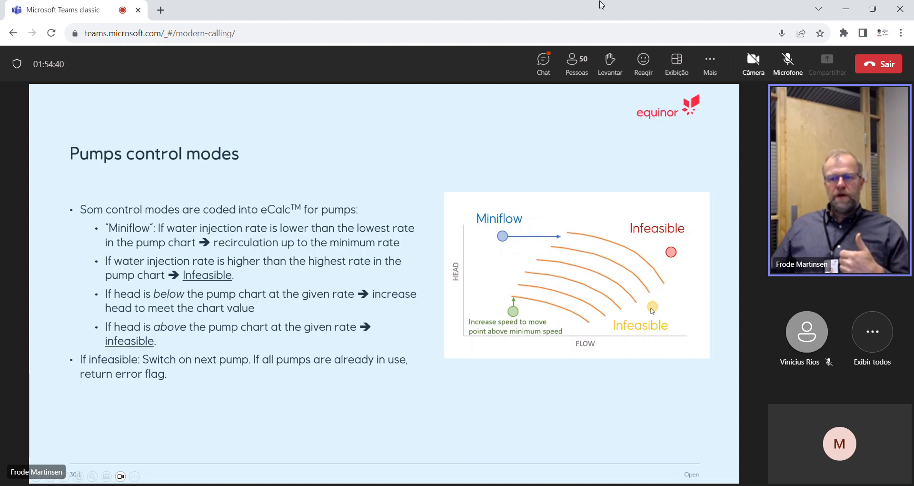
{"action": "mouse_move", "coordinate": [659, 305]}
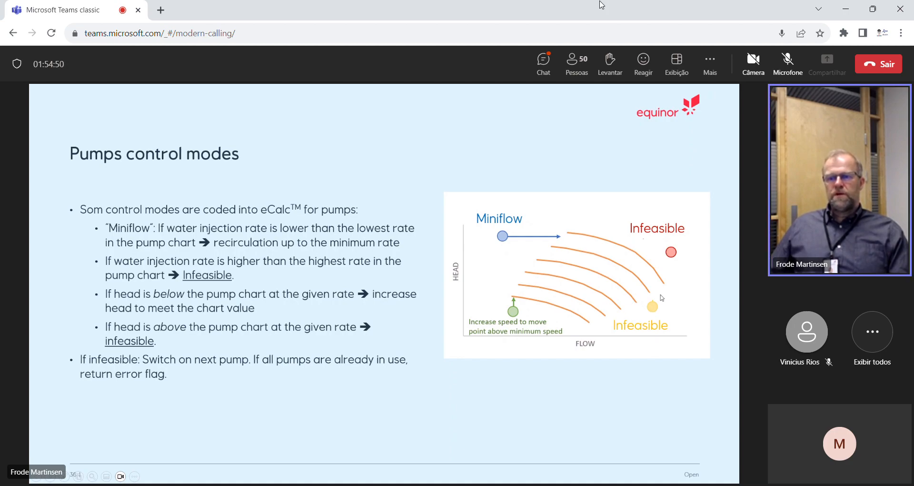
{"action": "mouse_move", "coordinate": [657, 299]}
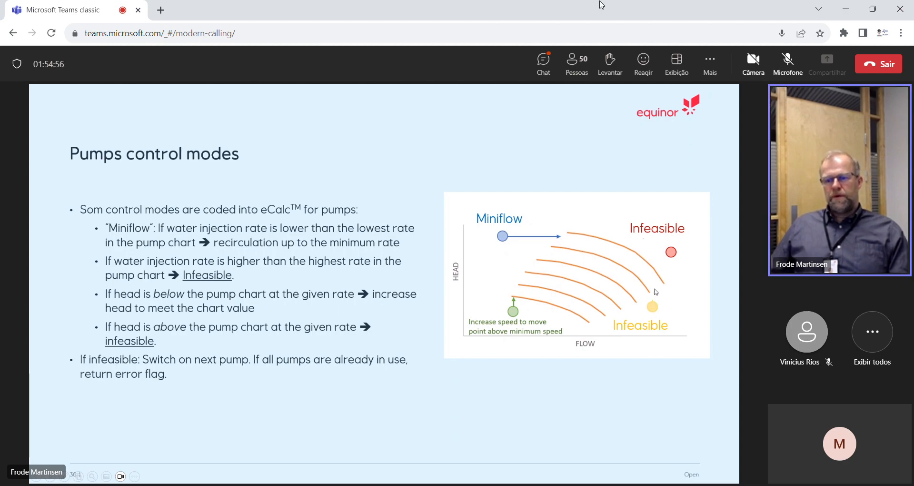
{"action": "mouse_move", "coordinate": [659, 304]}
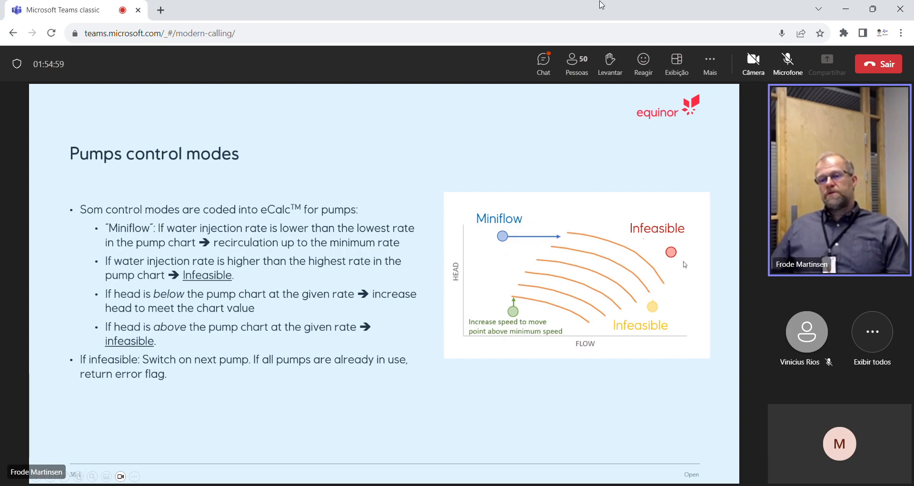
{"action": "mouse_move", "coordinate": [671, 254]}
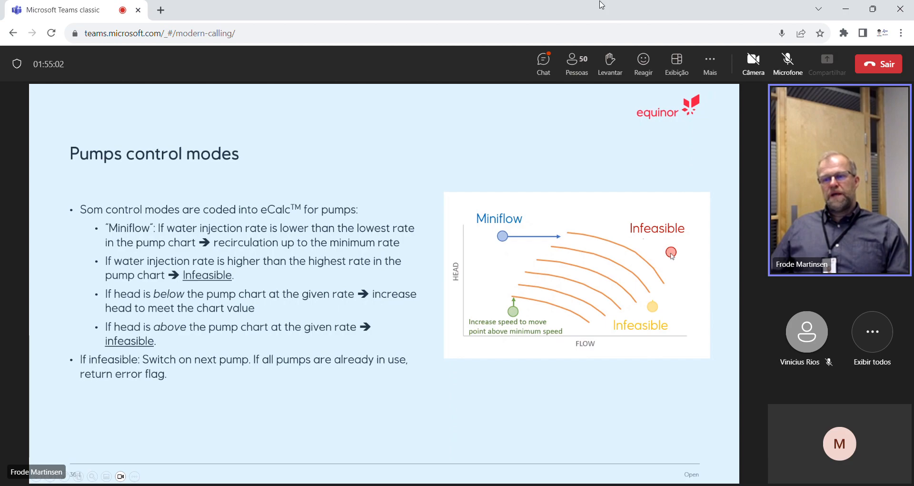
{"action": "mouse_move", "coordinate": [655, 268]}
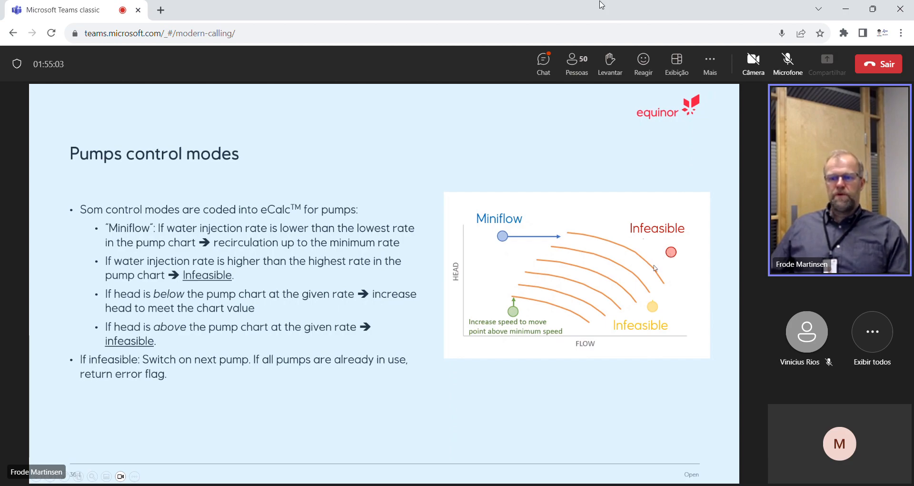
{"action": "mouse_move", "coordinate": [568, 326]}
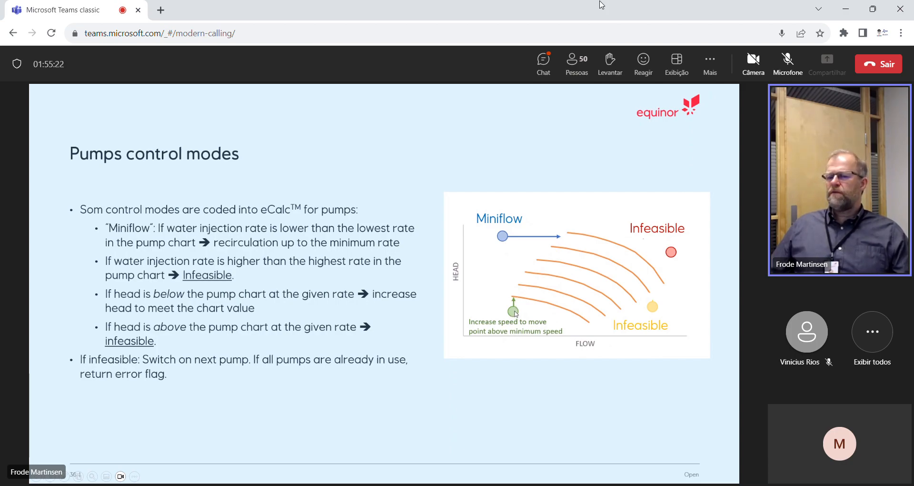
{"action": "mouse_move", "coordinate": [516, 300]}
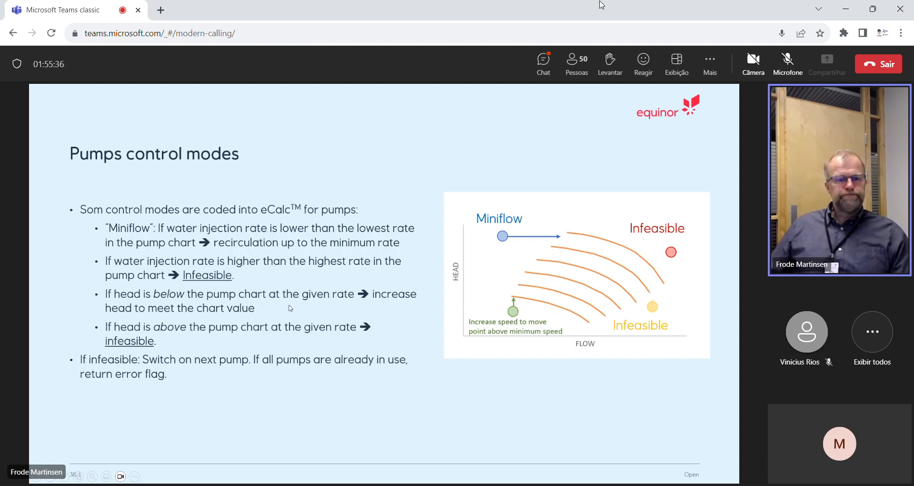
{"action": "mouse_move", "coordinate": [293, 318]}
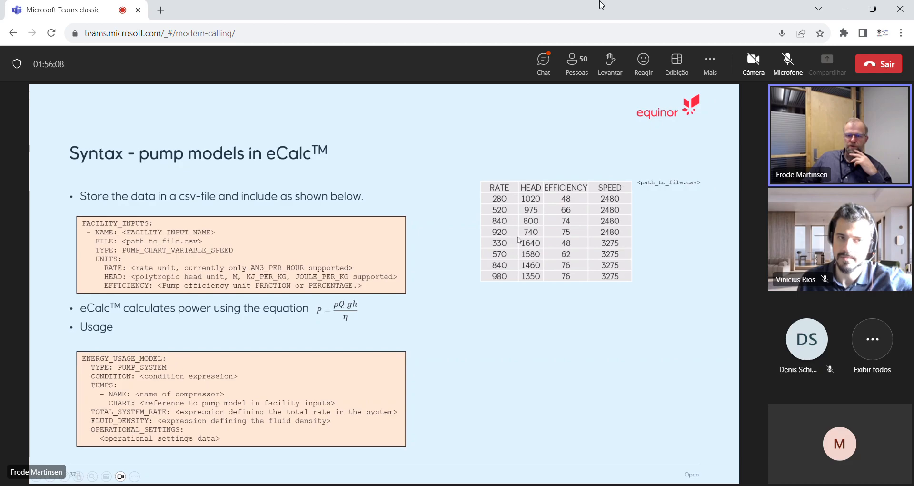
{"action": "mouse_move", "coordinate": [166, 209]}
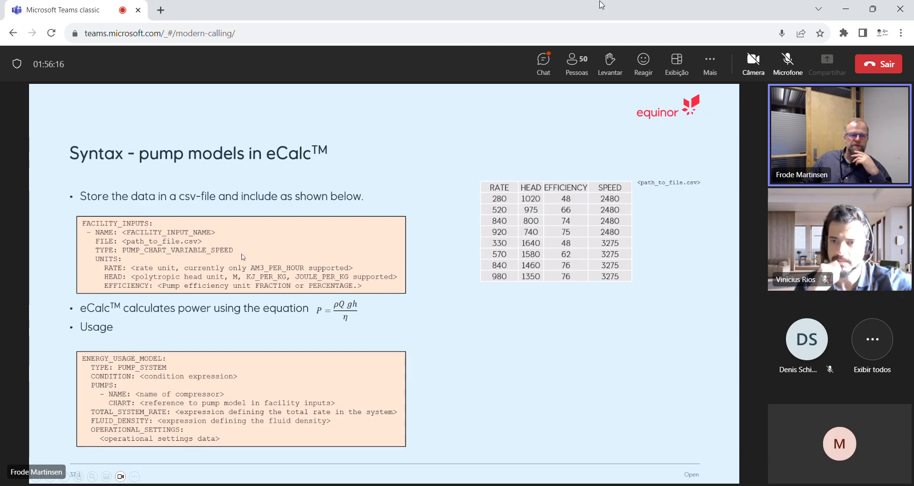
{"action": "mouse_move", "coordinate": [122, 290]}
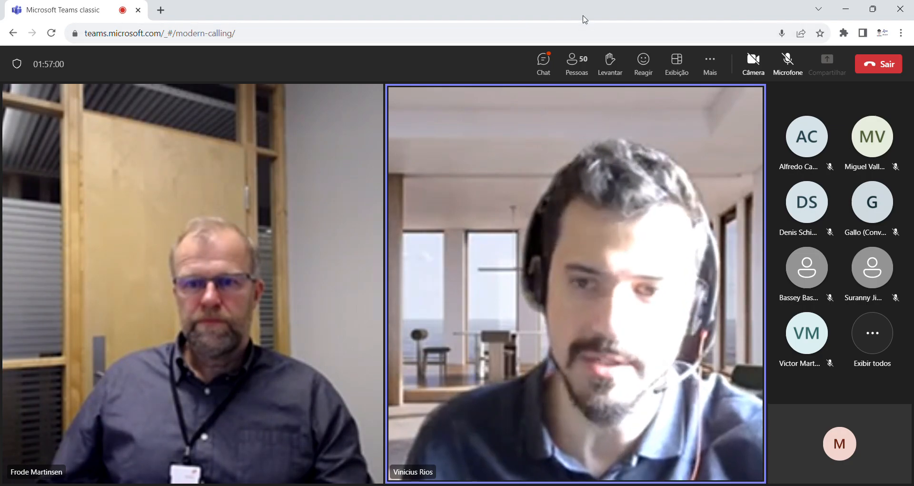
{"action": "mouse_move", "coordinate": [624, 16]}
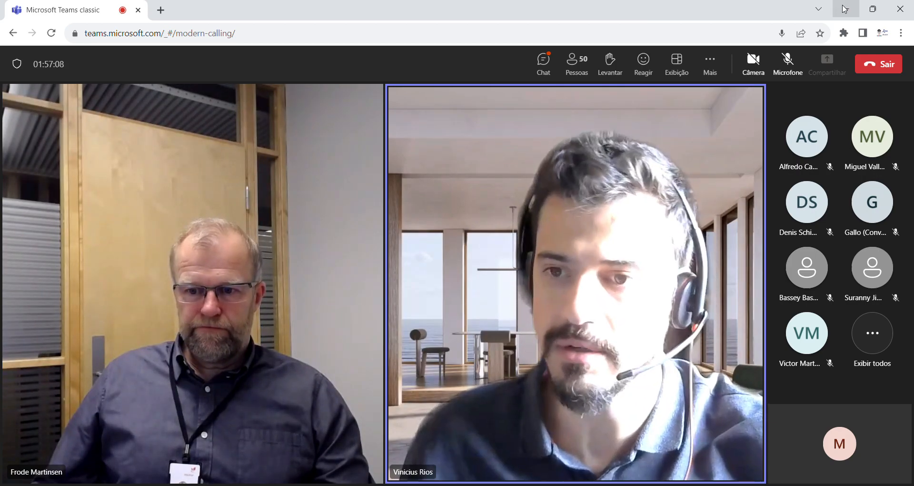
{"action": "mouse_move", "coordinate": [788, 60]}
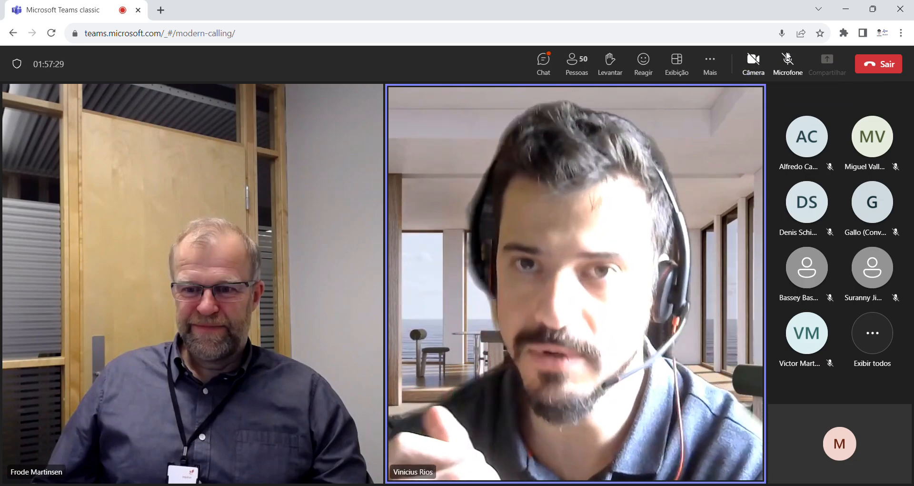
{"action": "mouse_move", "coordinate": [787, 59]}
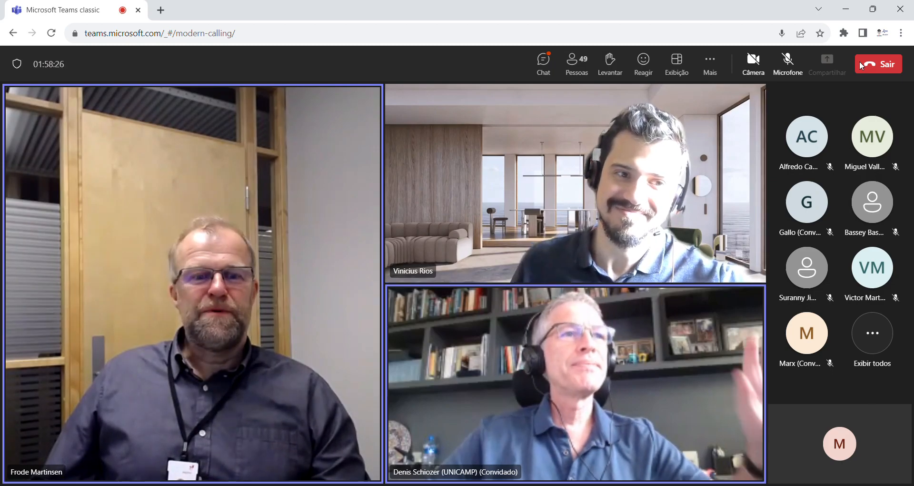
{"action": "mouse_move", "coordinate": [754, 62]}
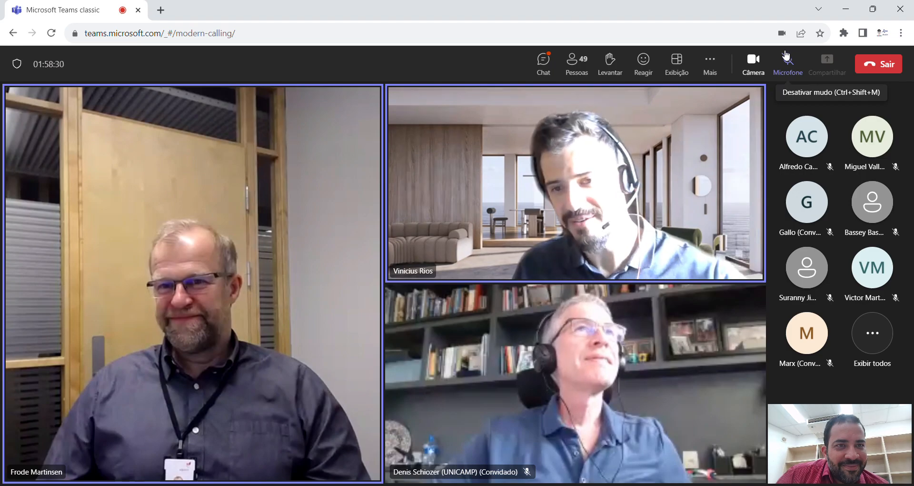
Step: Unmute your own microphone to speak at the meeting's close
{"action": "left_click", "coordinate": [788, 59]}
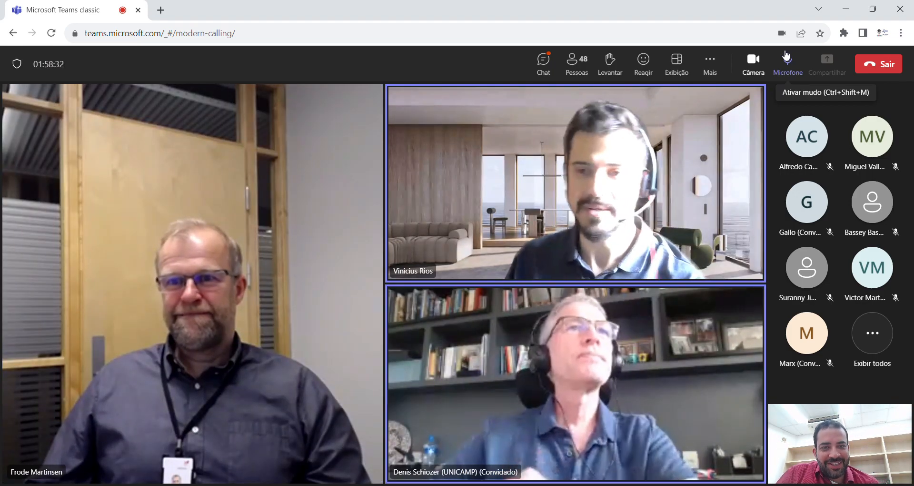